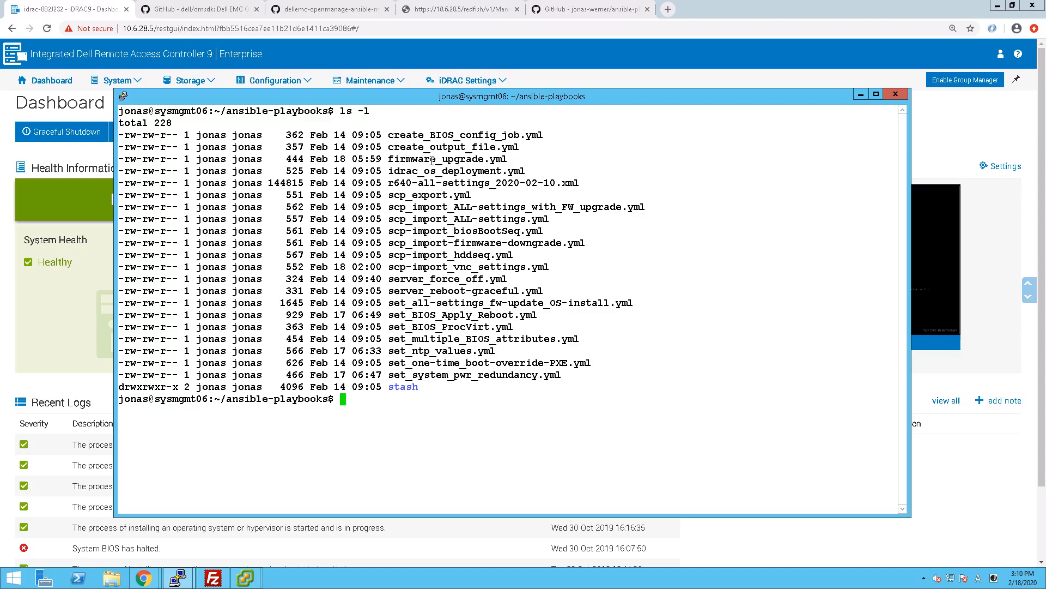
Step: Display firmware_upgrade.yml with cat and highlight the NFS share line in the playbook
{"action": "type", "text": "cat firmware_upgrade.yml"}
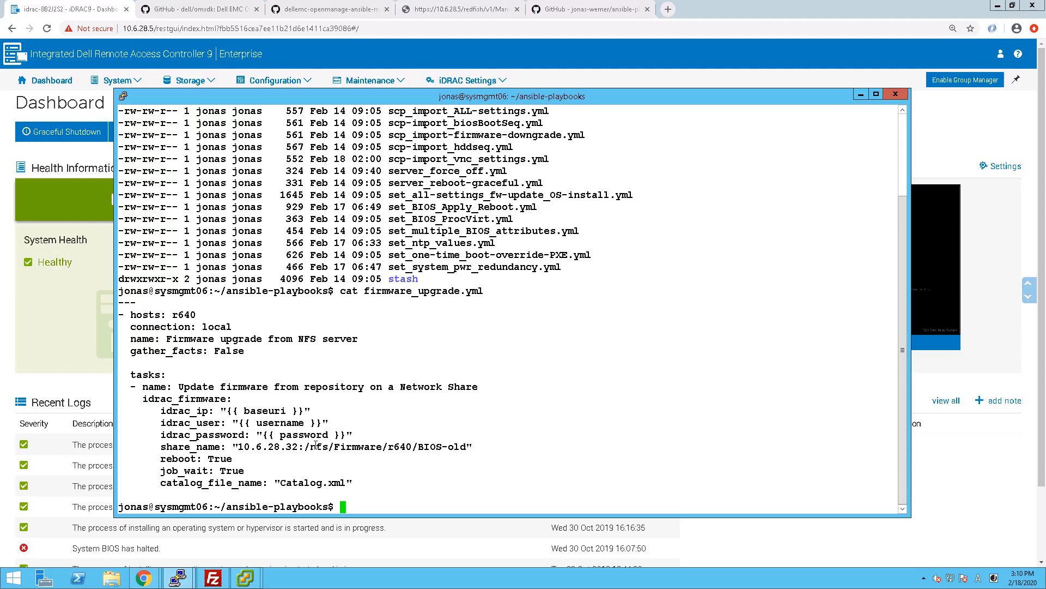
{"action": "left_click_drag", "start_coordinate": [314, 446], "coordinate": [447, 447]}
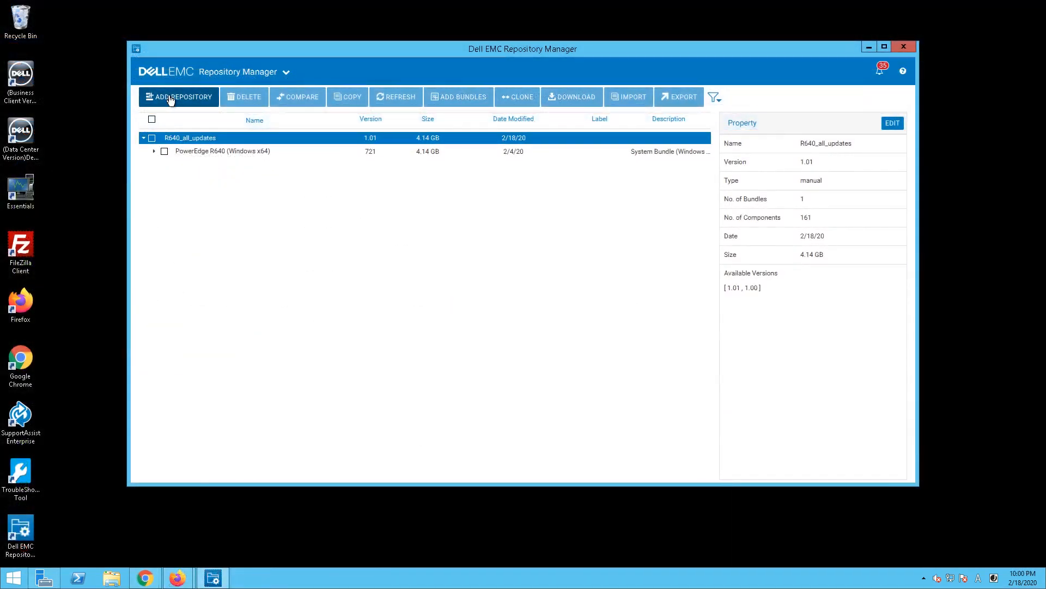
Step: Start a new repository named R640-BIOS with a Custom system set, searching for r640
{"action": "left_click", "coordinate": [179, 96]}
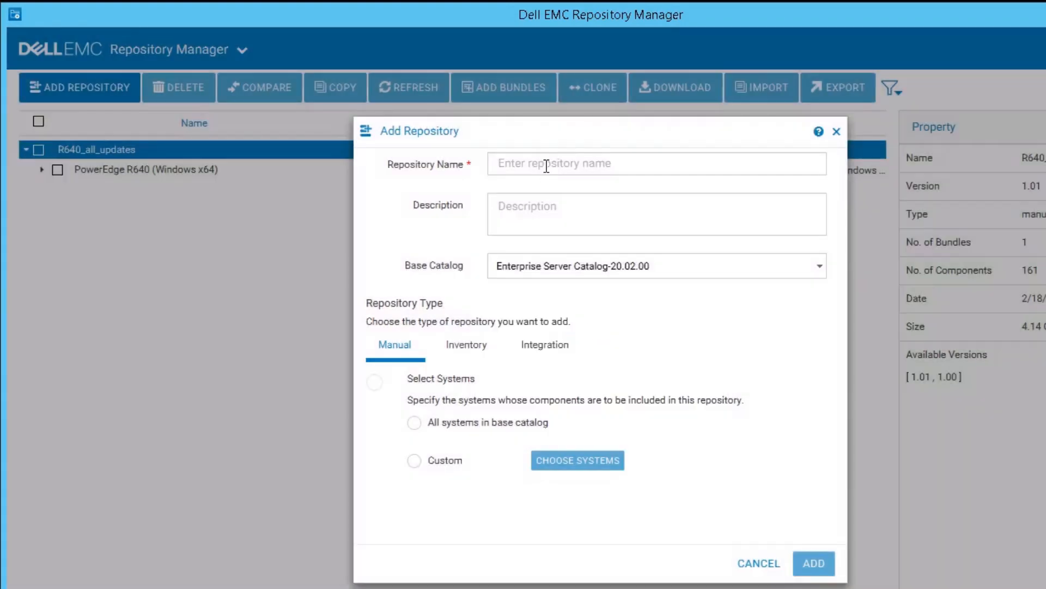
{"action": "type", "text": "R640-BIOS"}
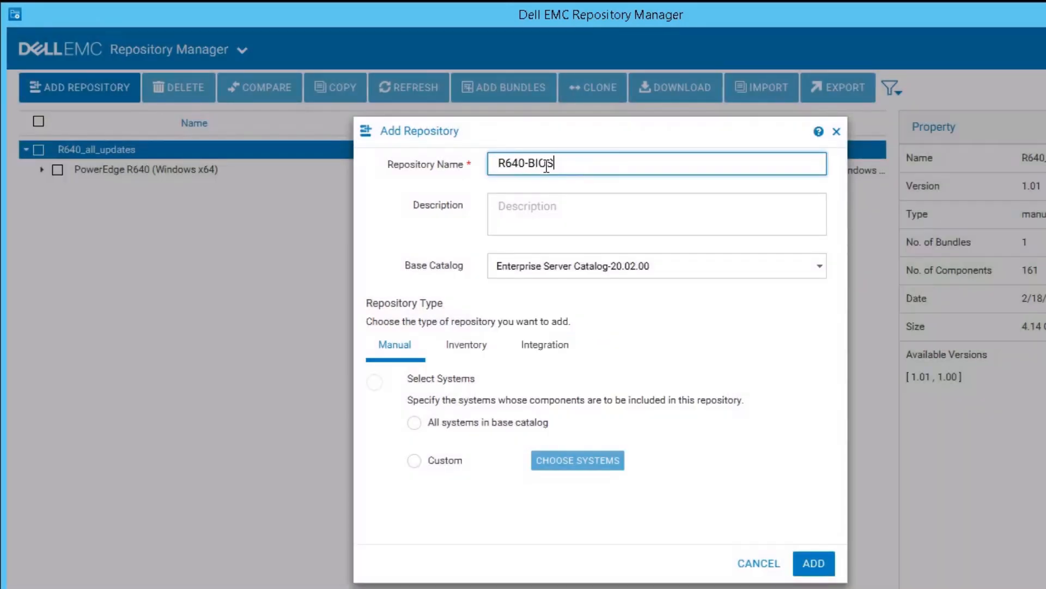
{"action": "left_click", "coordinate": [414, 460]}
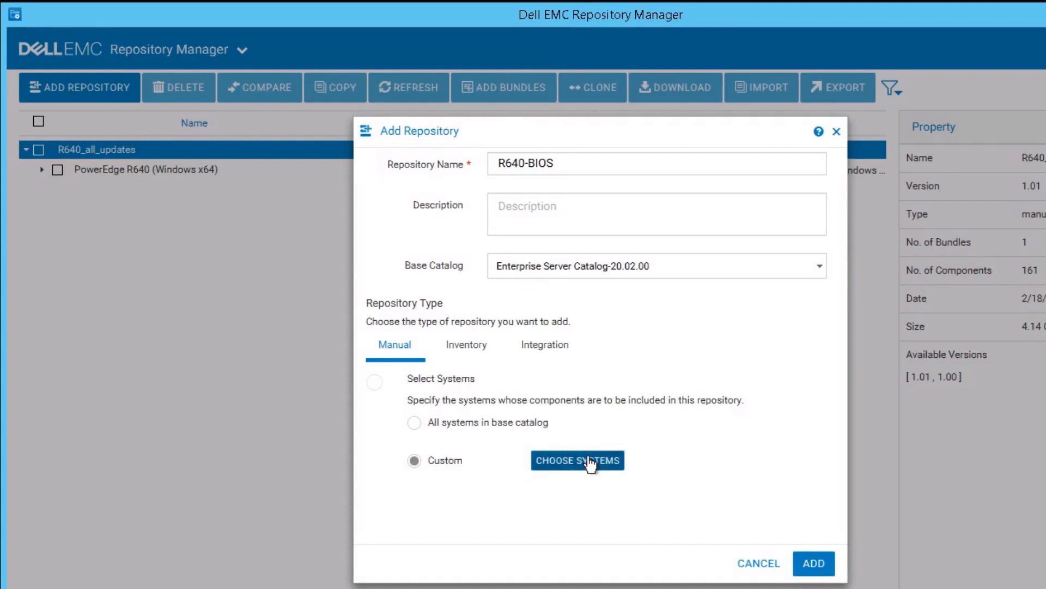
{"action": "left_click", "coordinate": [578, 460]}
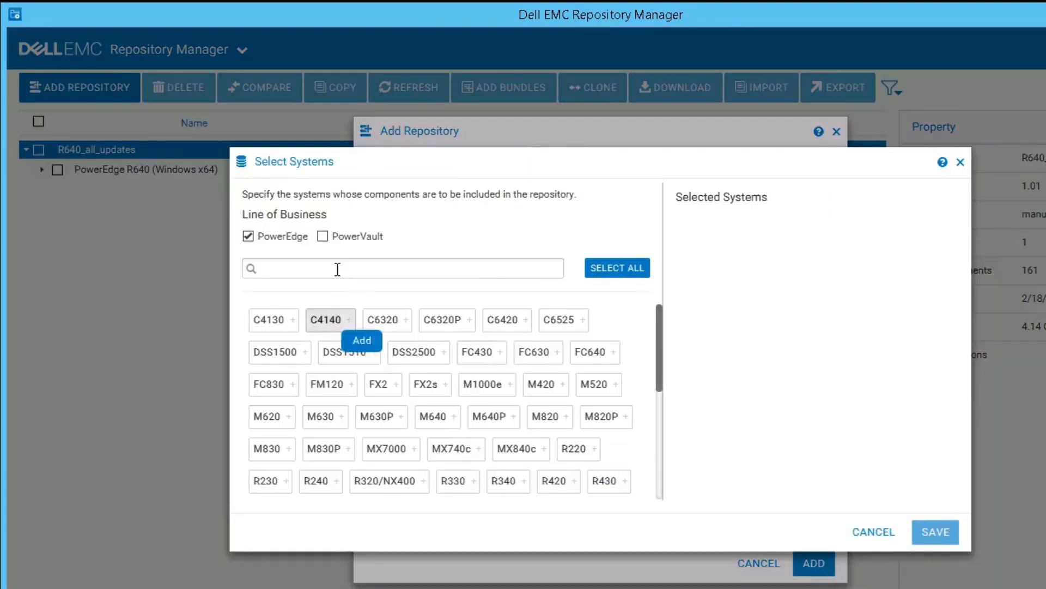
{"action": "type", "text": "r640"}
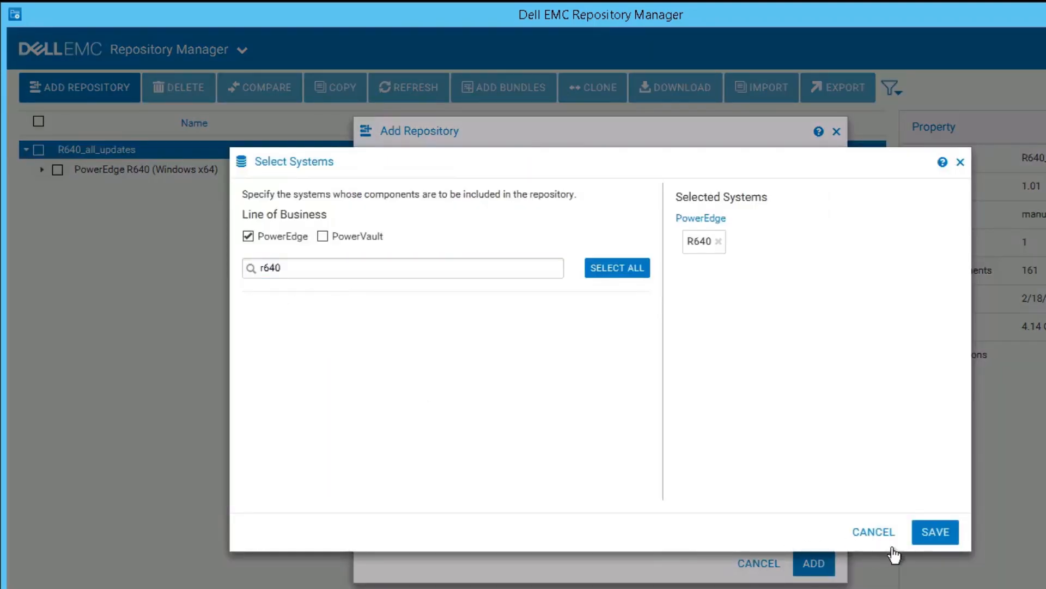
Step: Confirm R640 and restrict the repository to Windows-64 packages for Windows Server 2012 R2
{"action": "left_click", "coordinate": [939, 532]}
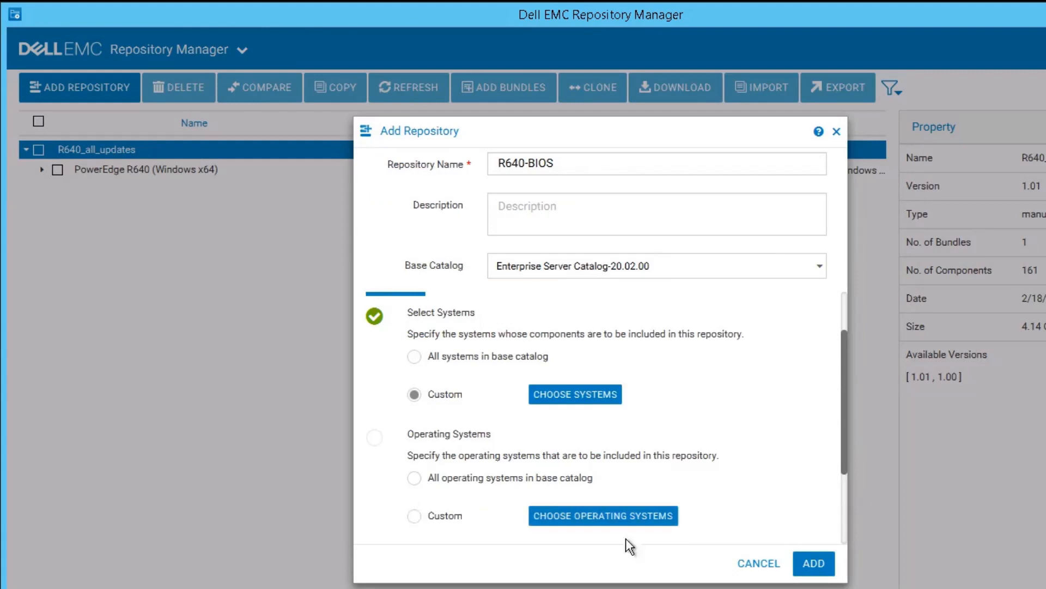
{"action": "left_click", "coordinate": [604, 515]}
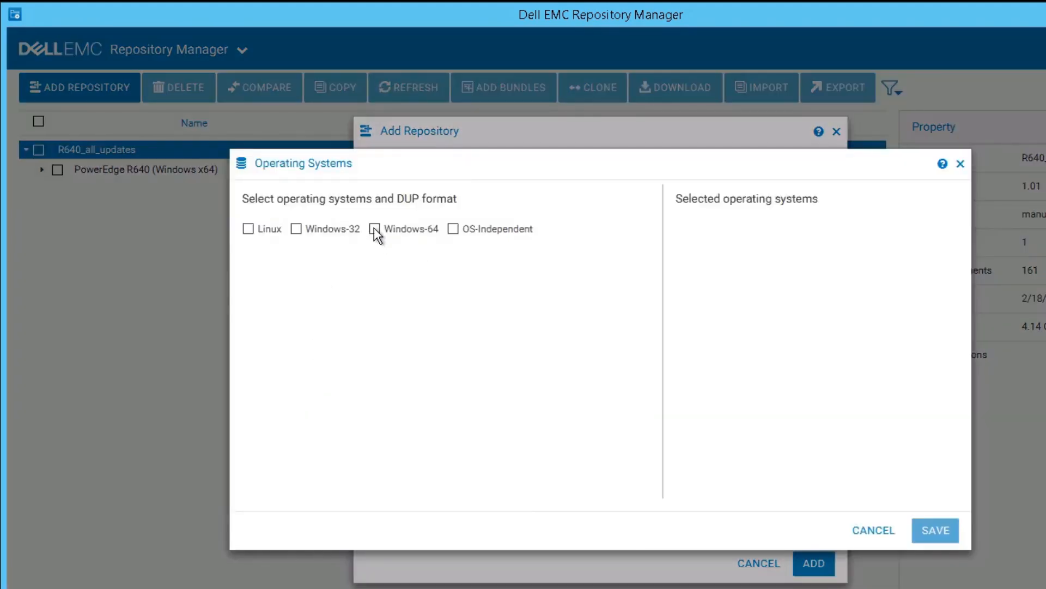
{"action": "left_click", "coordinate": [375, 229]}
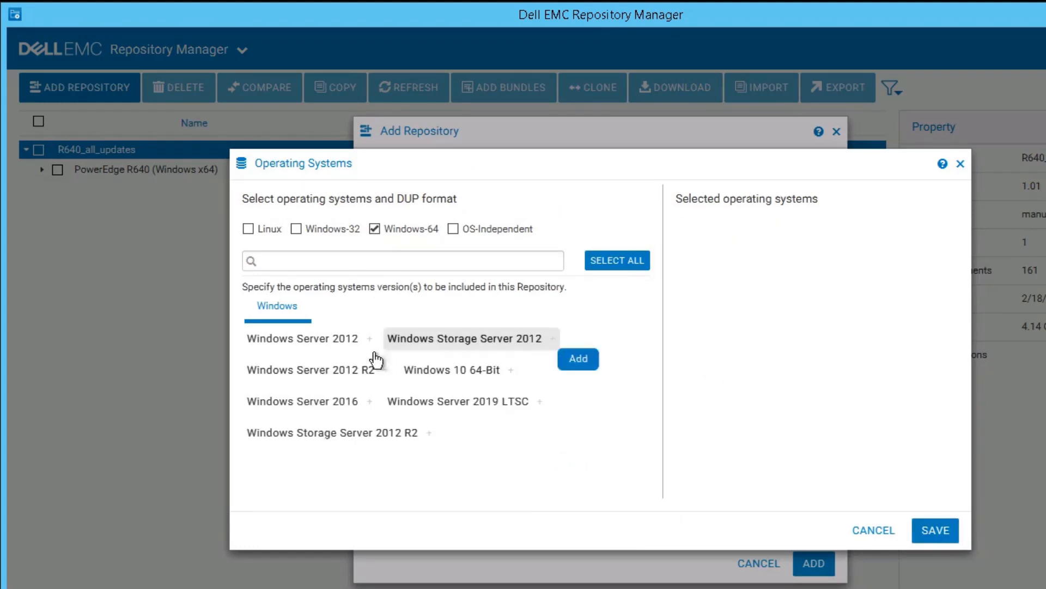
{"action": "left_click", "coordinate": [370, 370]}
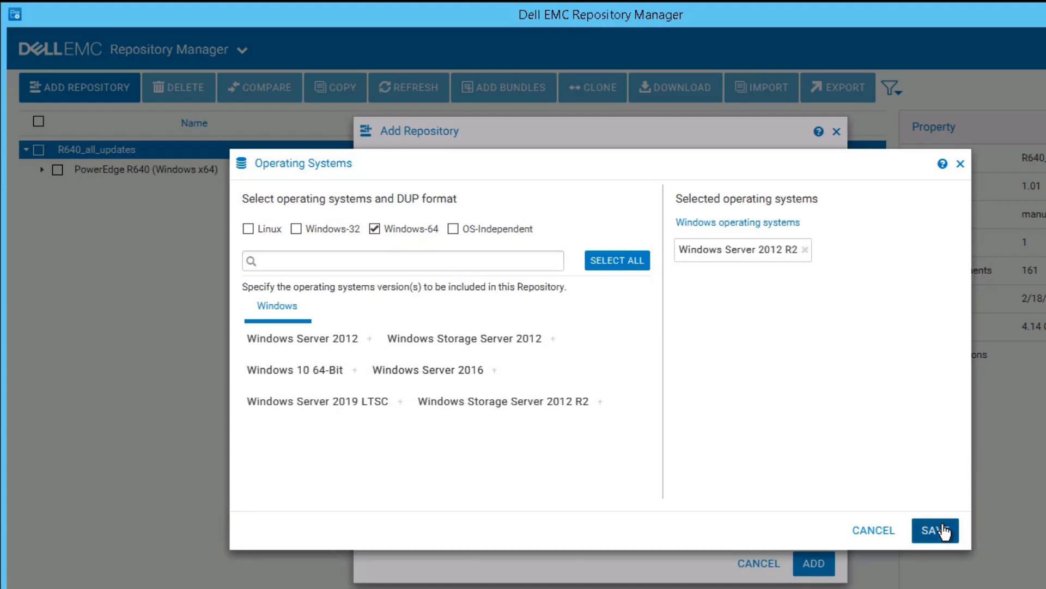
{"action": "left_click", "coordinate": [937, 530]}
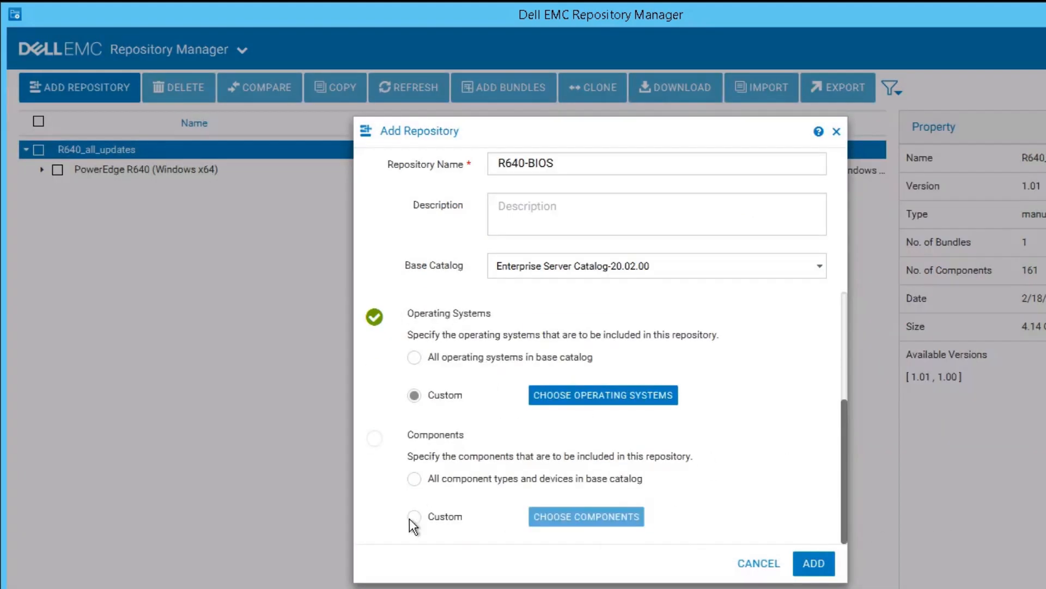
Step: Limit components to BIOS only and add the R640-BIOS repository
{"action": "left_click", "coordinate": [586, 517]}
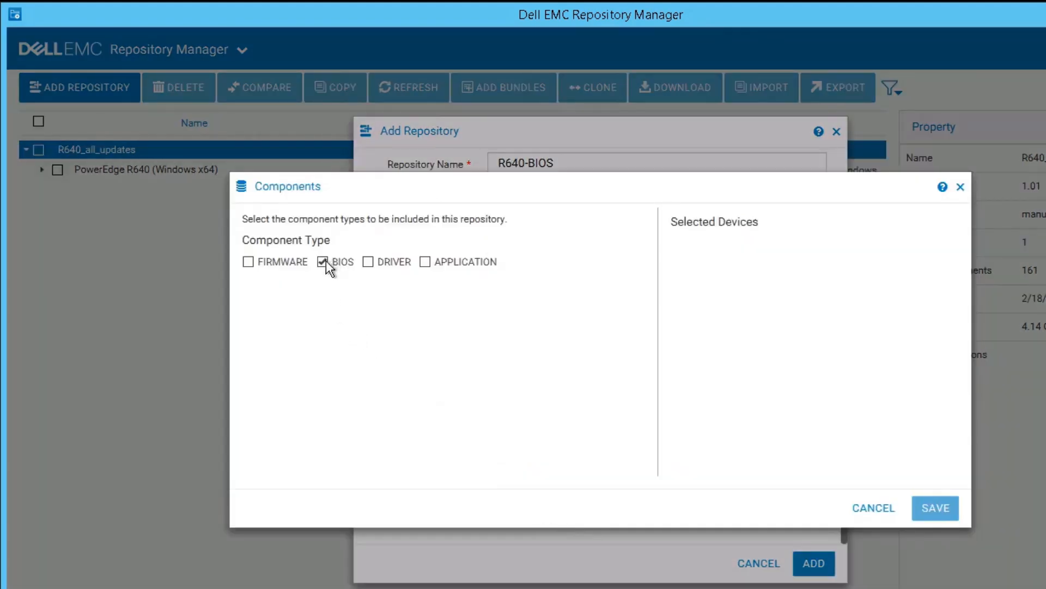
{"action": "left_click", "coordinate": [324, 261]}
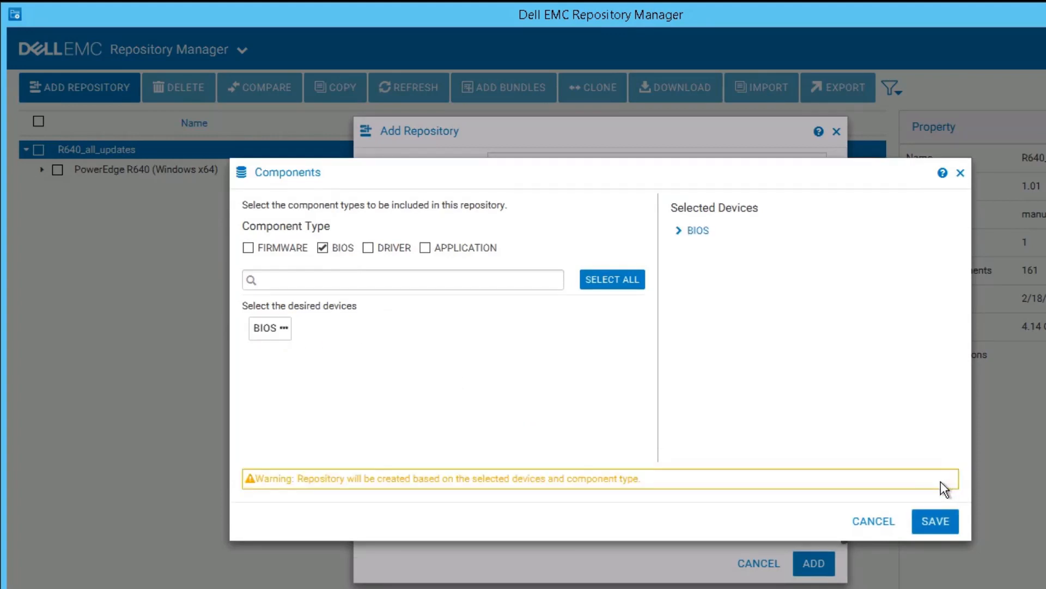
{"action": "left_click", "coordinate": [935, 520]}
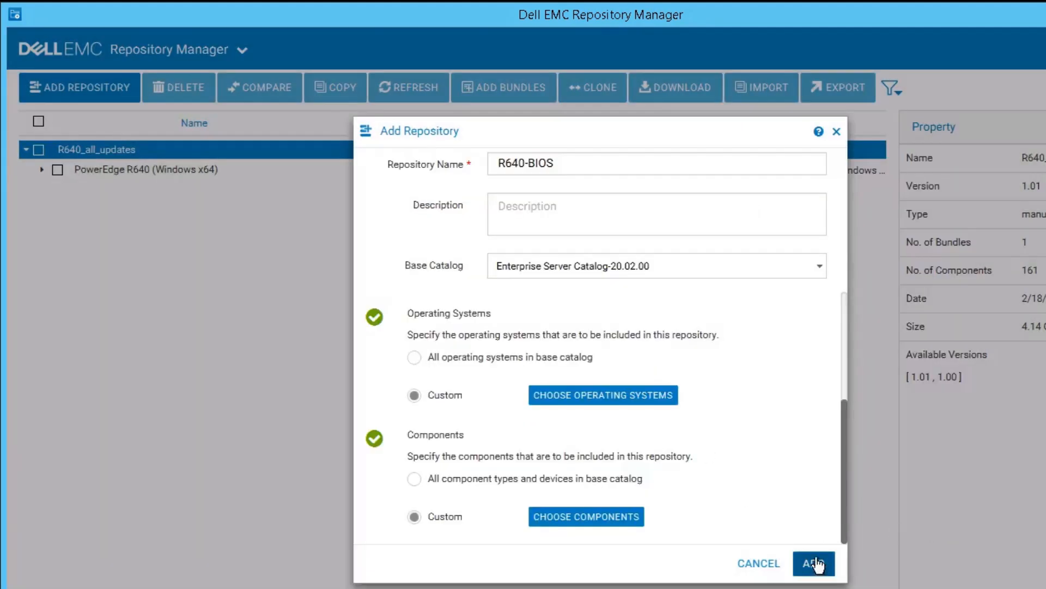
{"action": "left_click", "coordinate": [813, 562]}
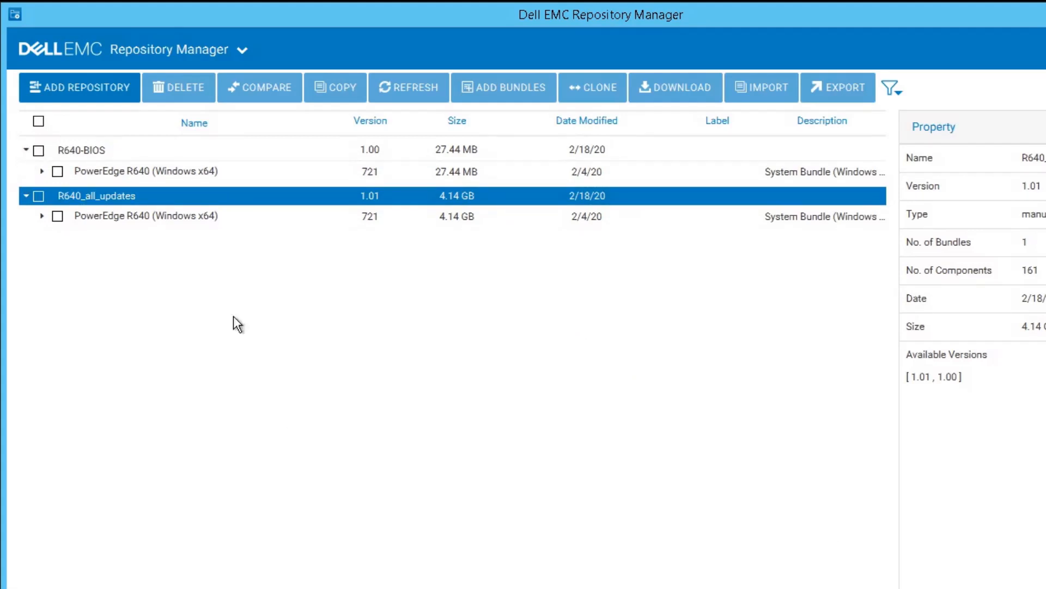
Step: Select the BIOS 2.4.8 package in R640-BIOS and choose to export it as a Share
{"action": "left_click", "coordinate": [42, 170]}
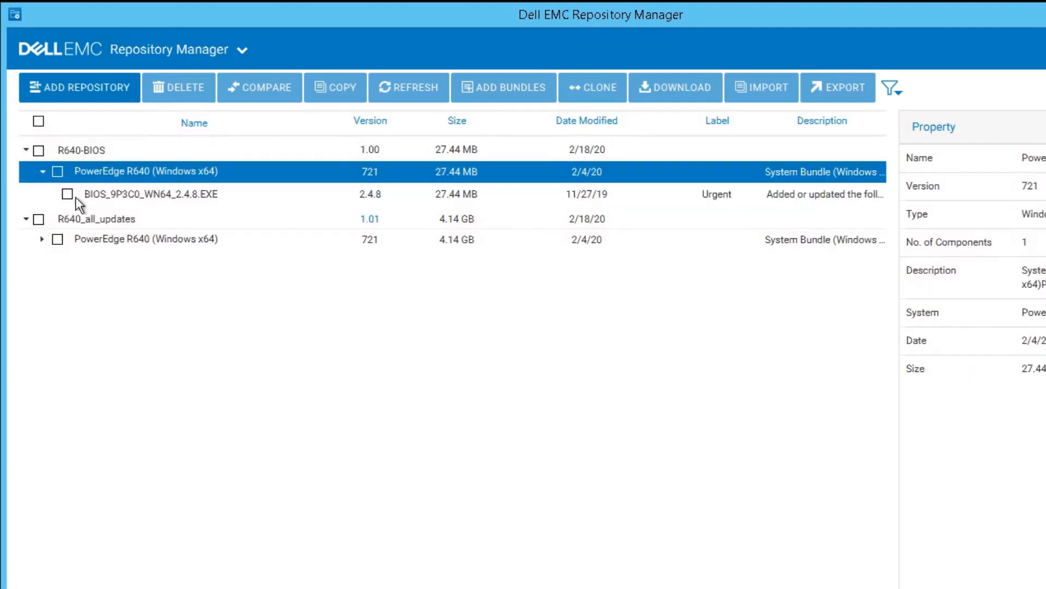
{"action": "left_click", "coordinate": [65, 194]}
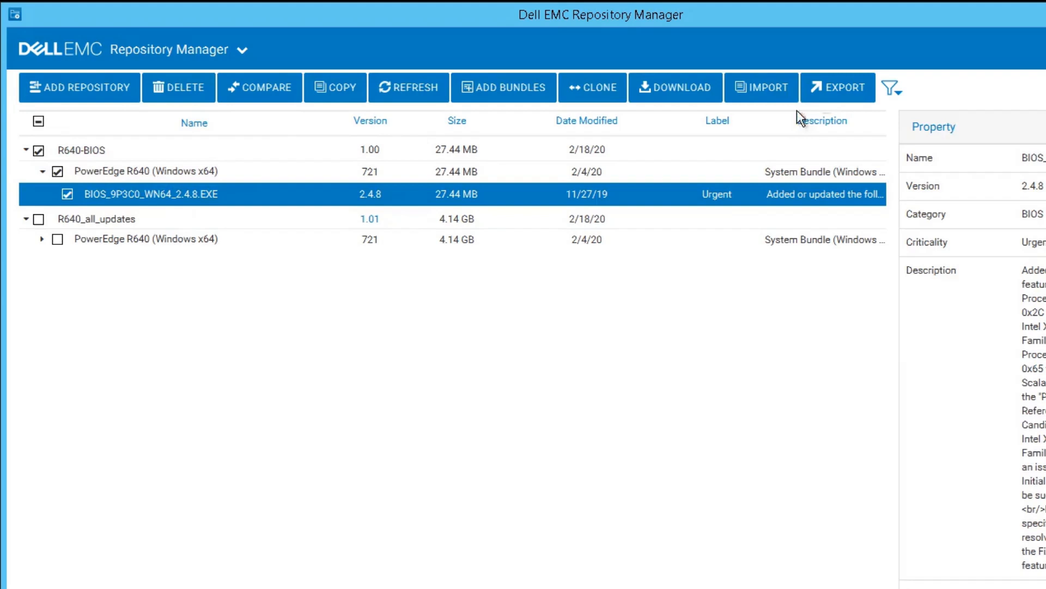
{"action": "left_click", "coordinate": [838, 87]}
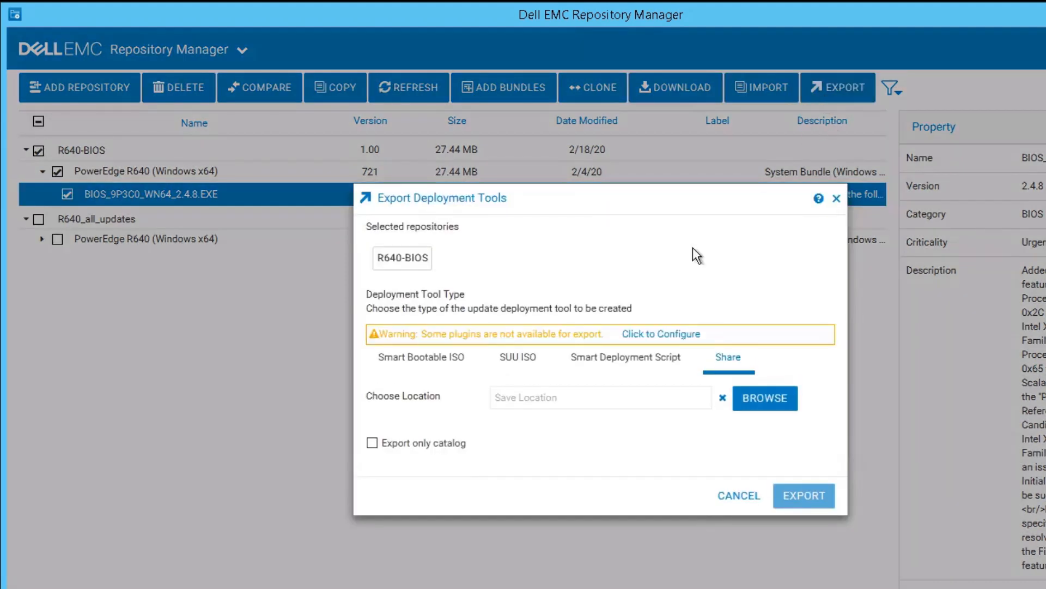
{"action": "left_click", "coordinate": [766, 398]}
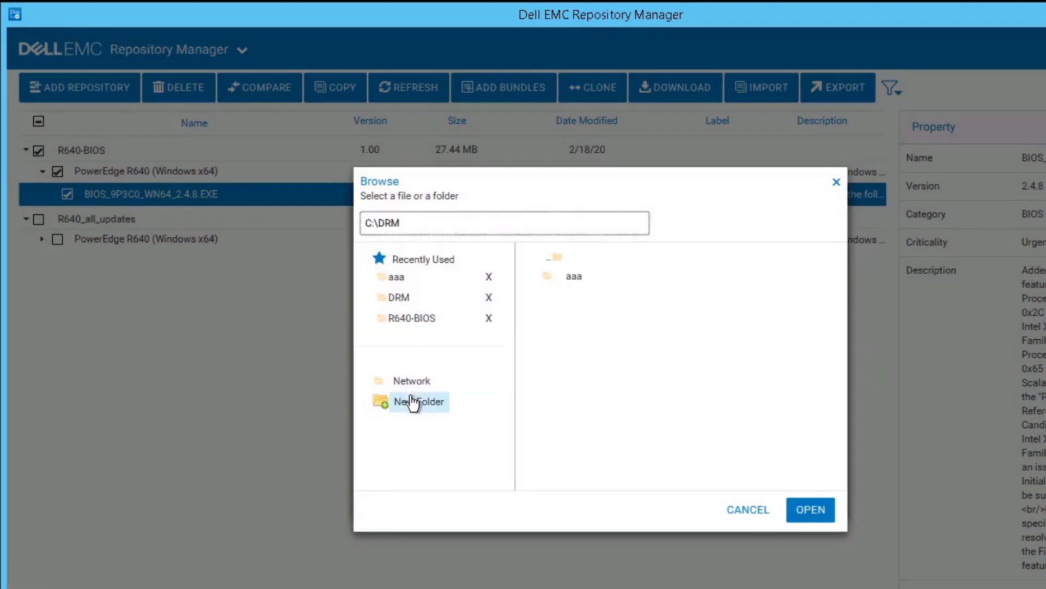
Step: Create folder C:\DRM\R640-BIOS-2.4.8 as the destination and start the export
{"action": "left_click", "coordinate": [415, 401]}
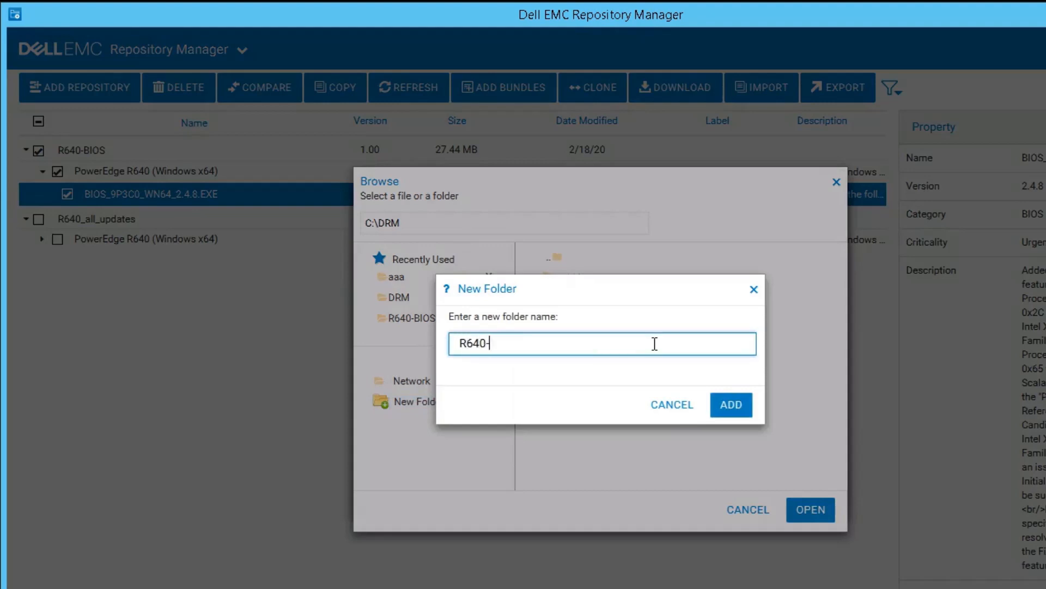
{"action": "type", "text": "BIOS-2.4.8"}
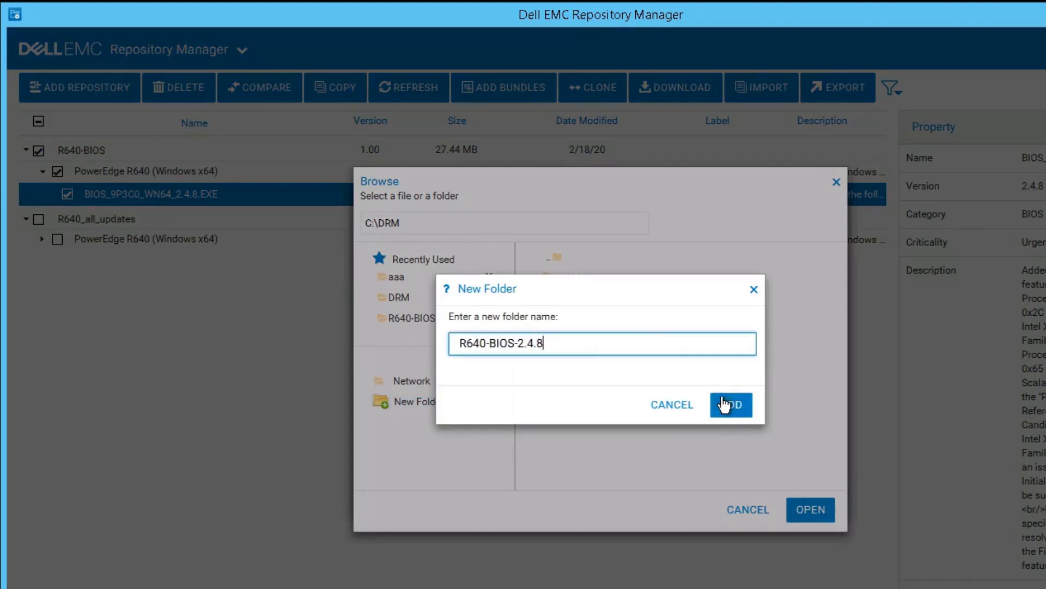
{"action": "left_click", "coordinate": [730, 404]}
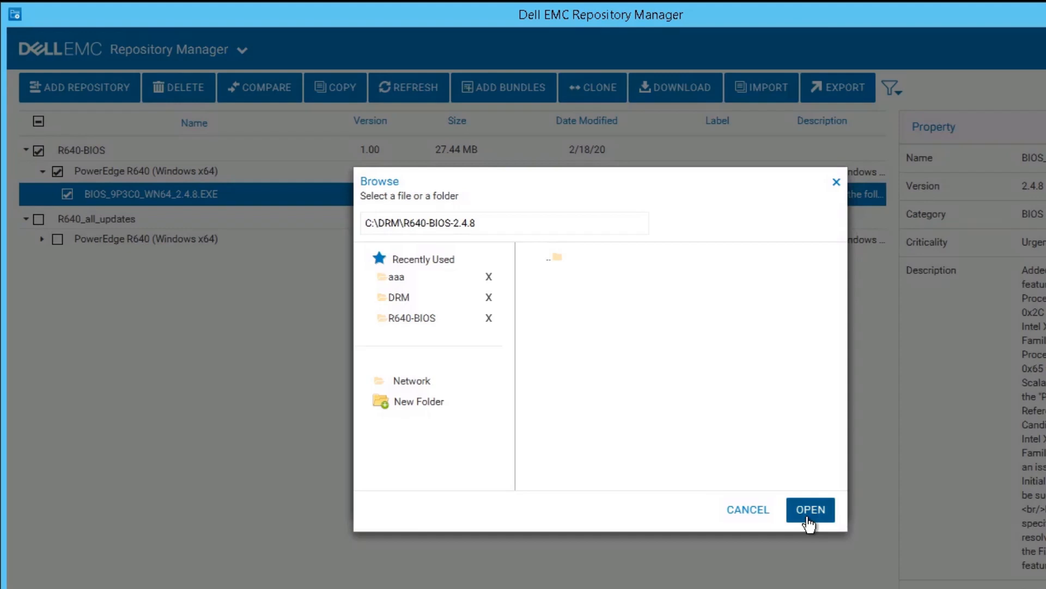
{"action": "left_click", "coordinate": [811, 509]}
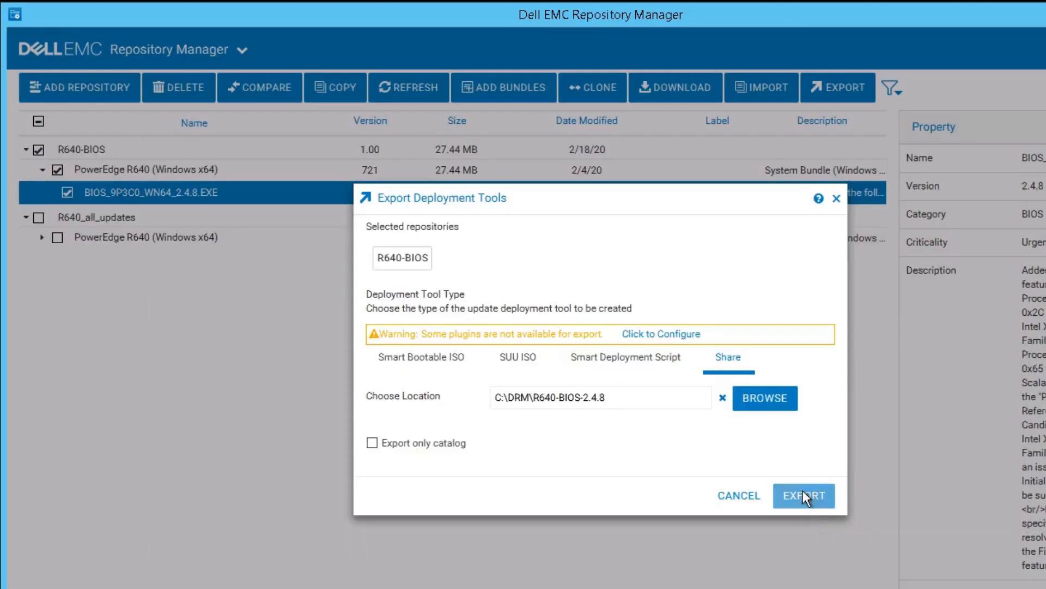
{"action": "left_click", "coordinate": [805, 495]}
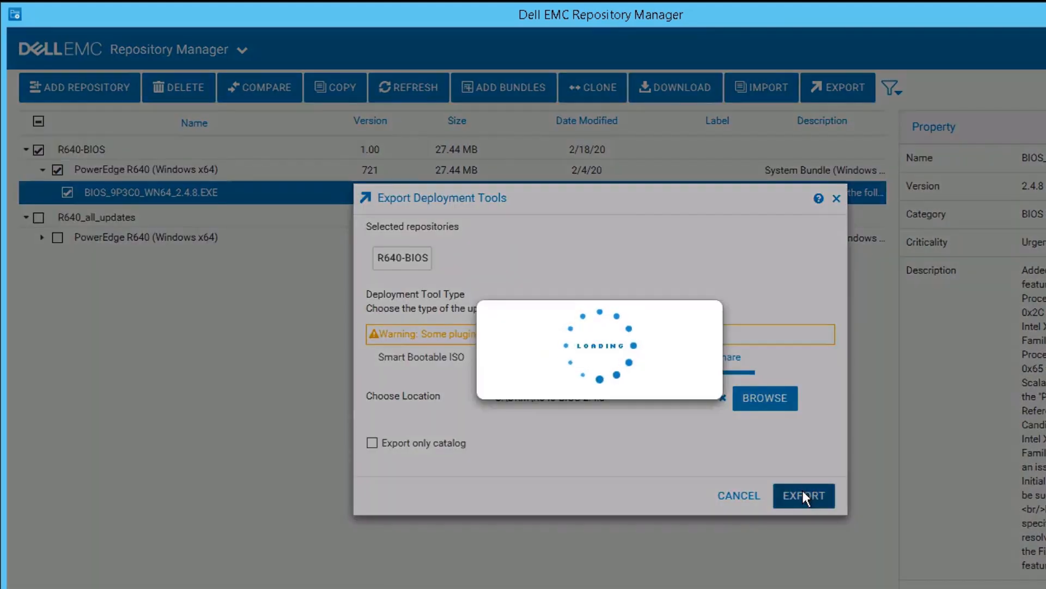
Step: Browse C:\DRM\R640-BIOS-2.4.8 to verify the exported catalog, then switch to Downloads
{"action": "left_click", "coordinate": [804, 495]}
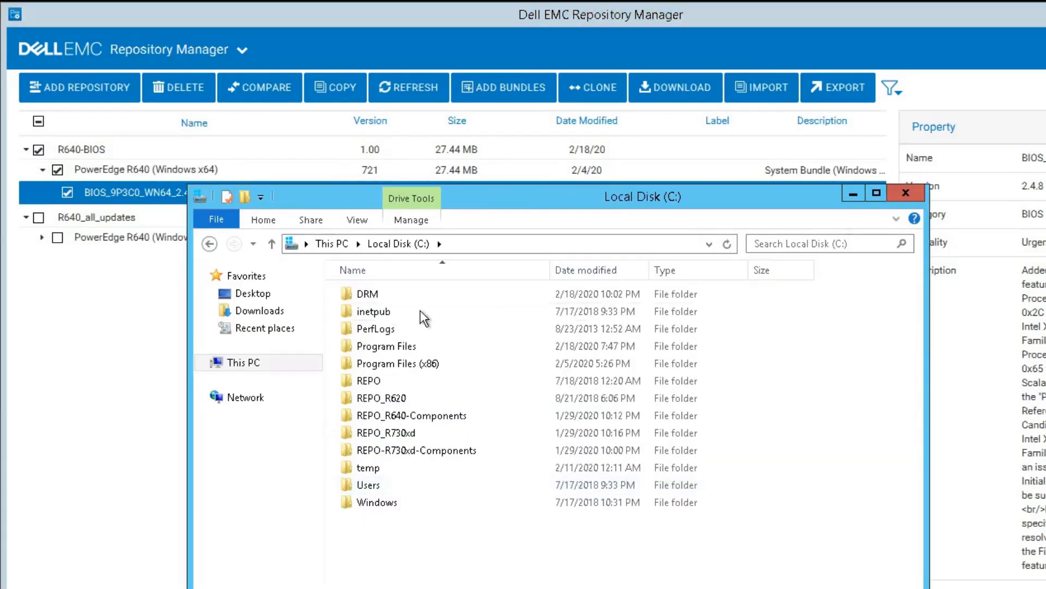
{"action": "double_click", "coordinate": [368, 294]}
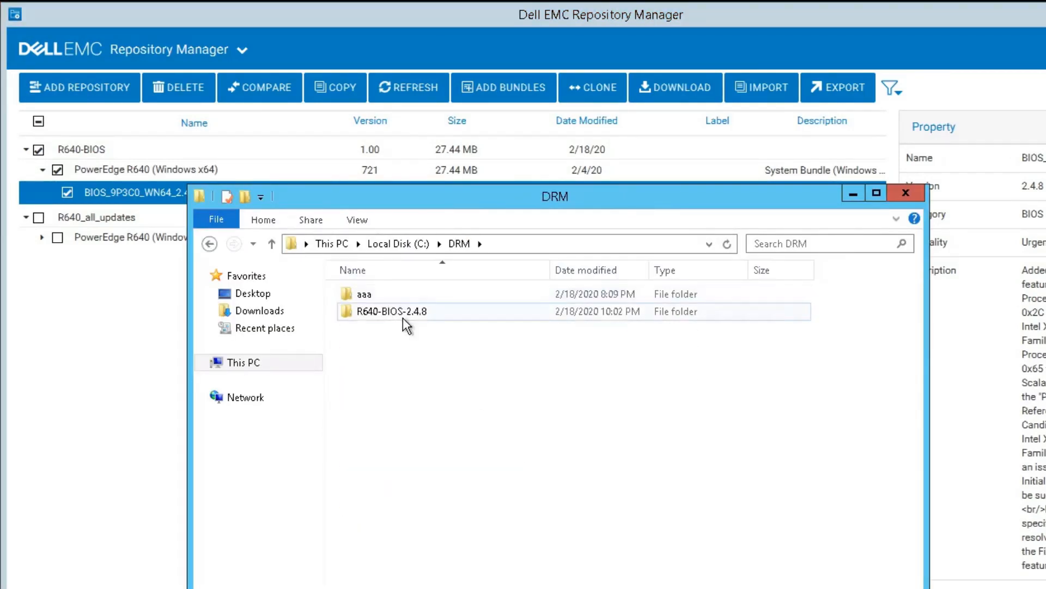
{"action": "double_click", "coordinate": [392, 311]}
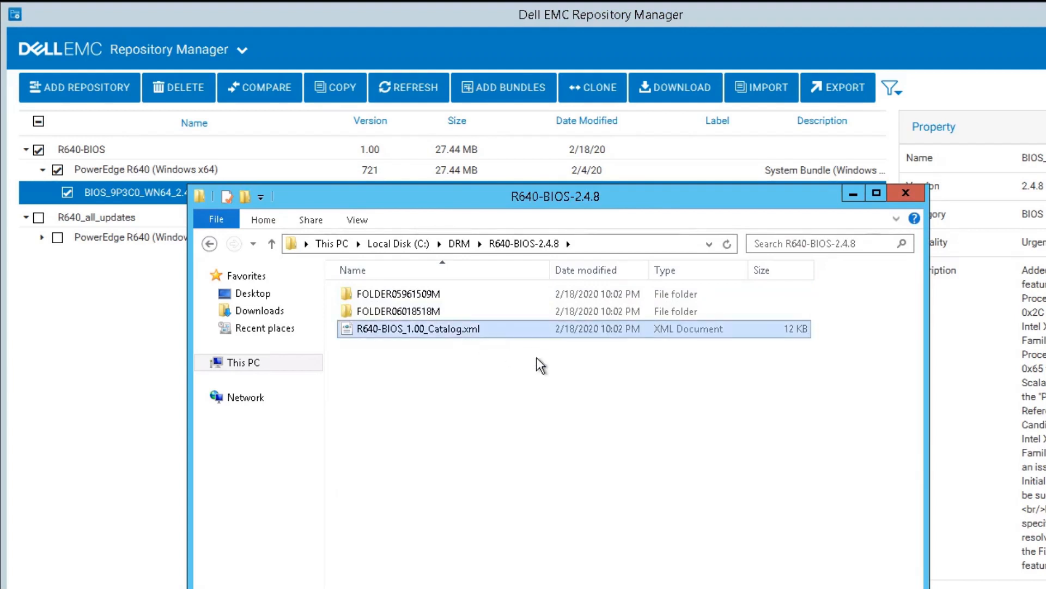
{"action": "mouse_move", "coordinate": [546, 392]}
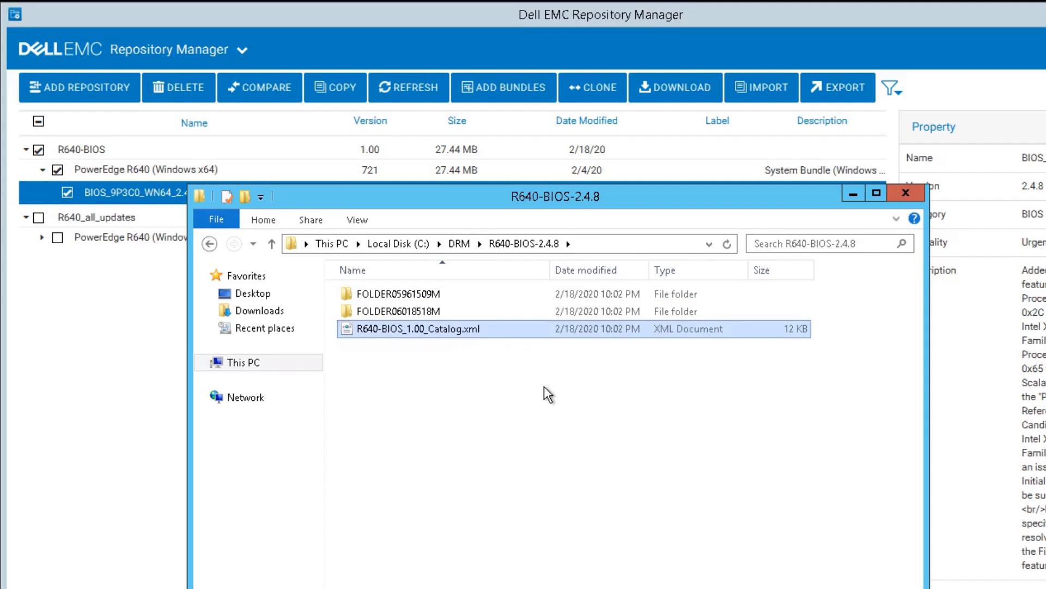
{"action": "left_click", "coordinate": [259, 309]}
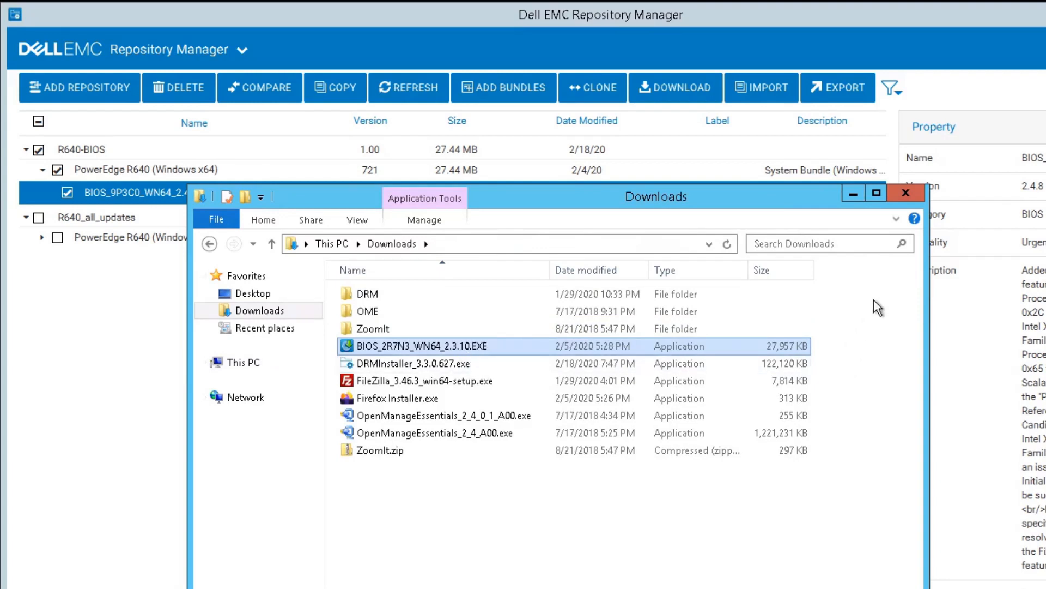
{"action": "mouse_move", "coordinate": [900, 224]}
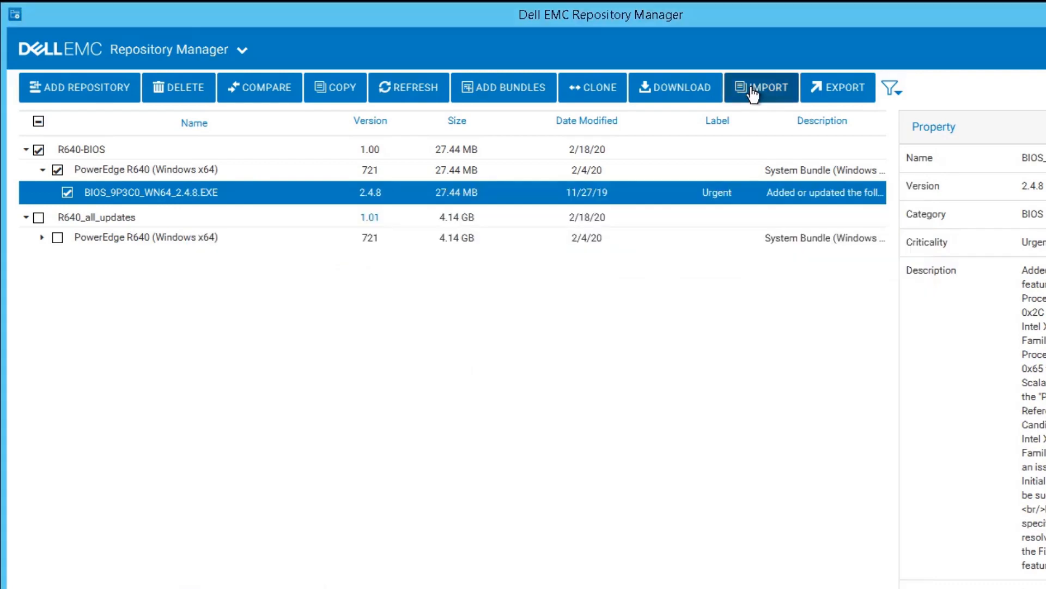
Step: Import BIOS_2R7N3_WN64_2.3.10.EXE from Downloads into the R640-BIOS repository
{"action": "left_click", "coordinate": [761, 87]}
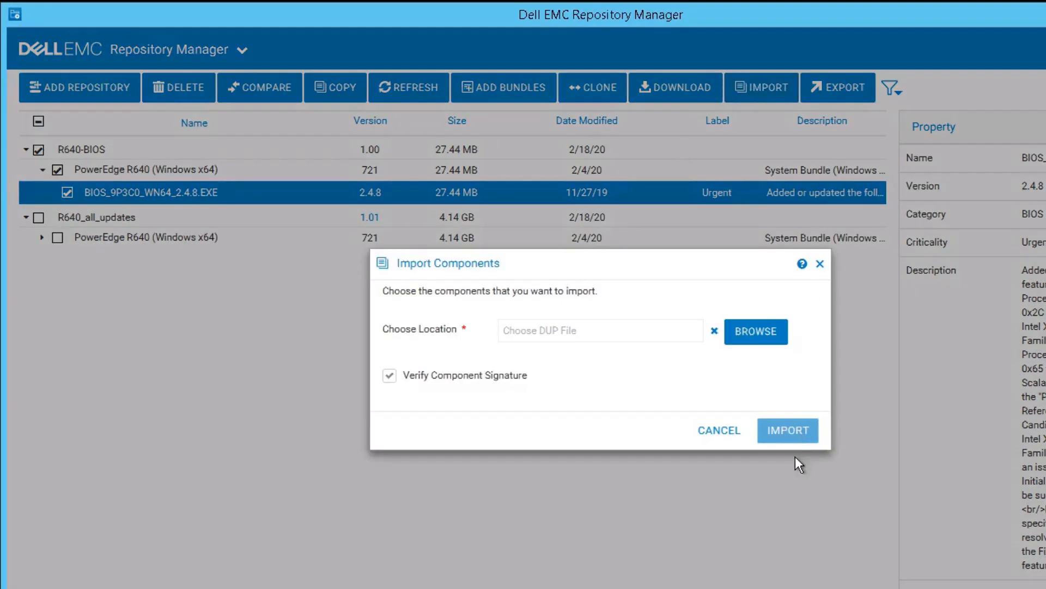
{"action": "left_click", "coordinate": [756, 331]}
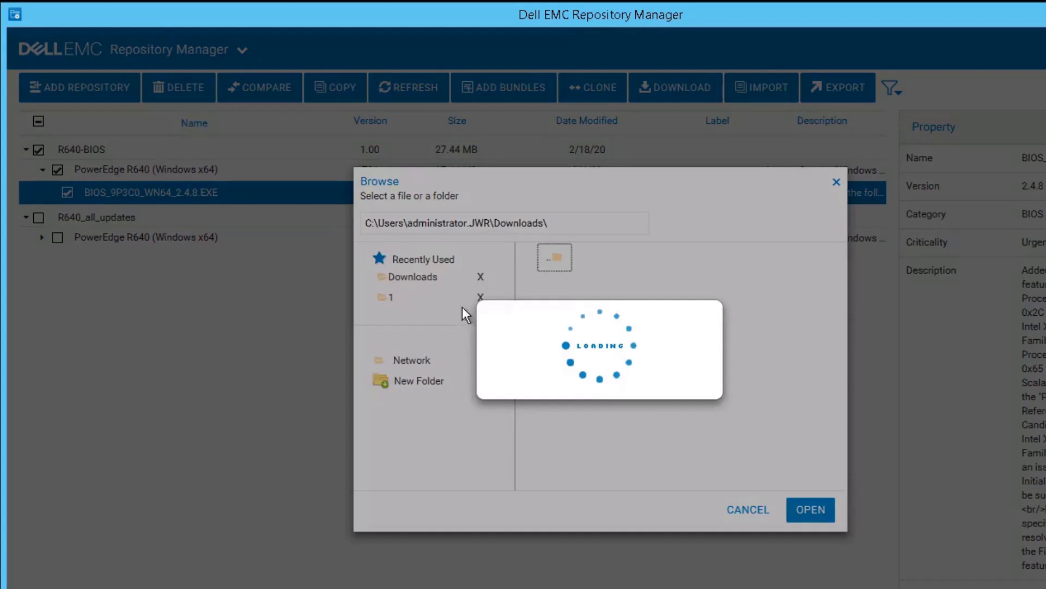
{"action": "left_click", "coordinate": [412, 277]}
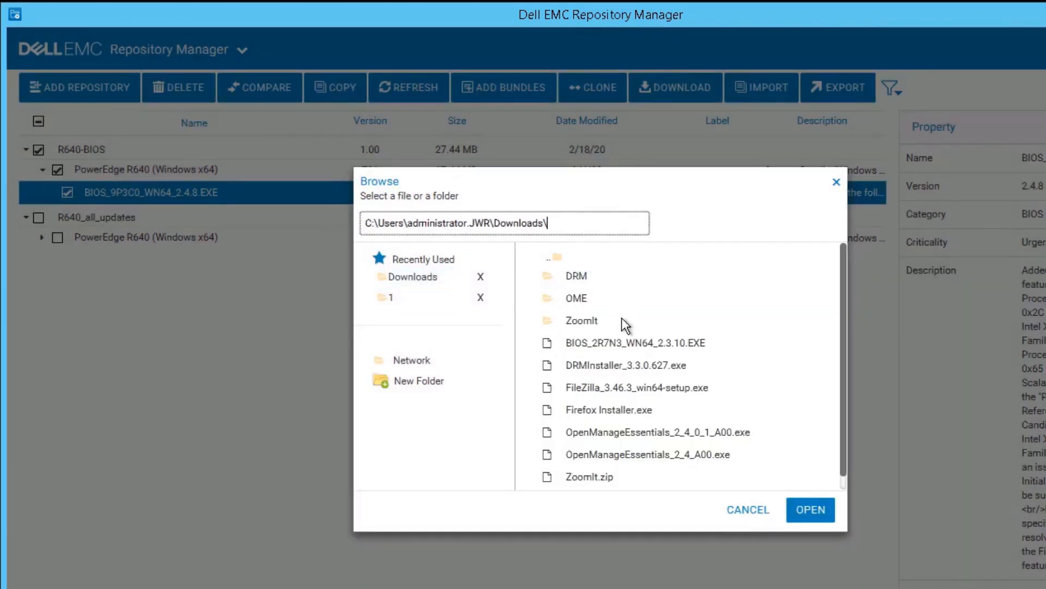
{"action": "left_click", "coordinate": [633, 343]}
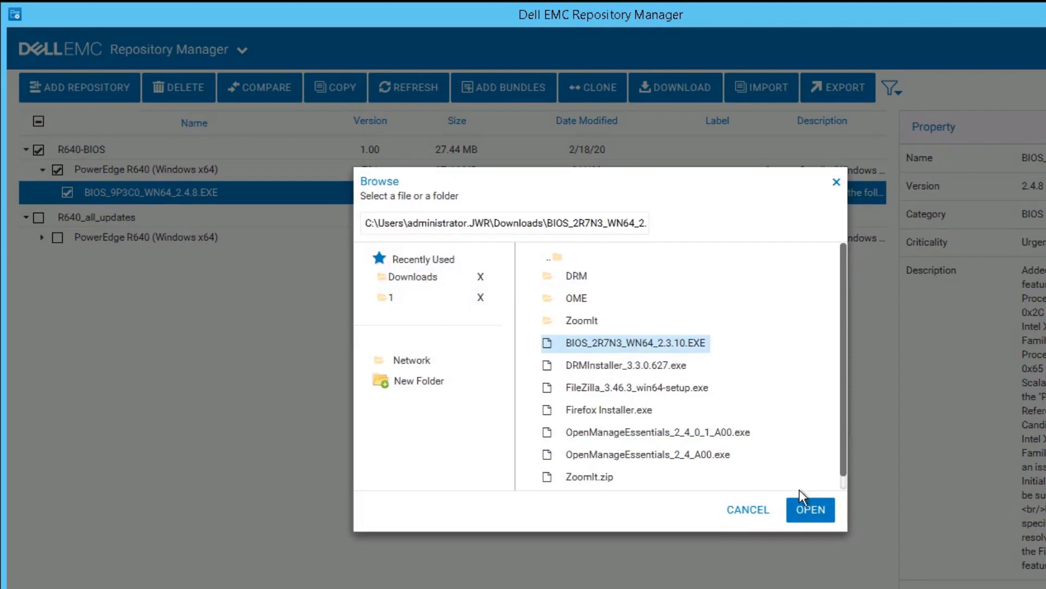
{"action": "left_click", "coordinate": [811, 510]}
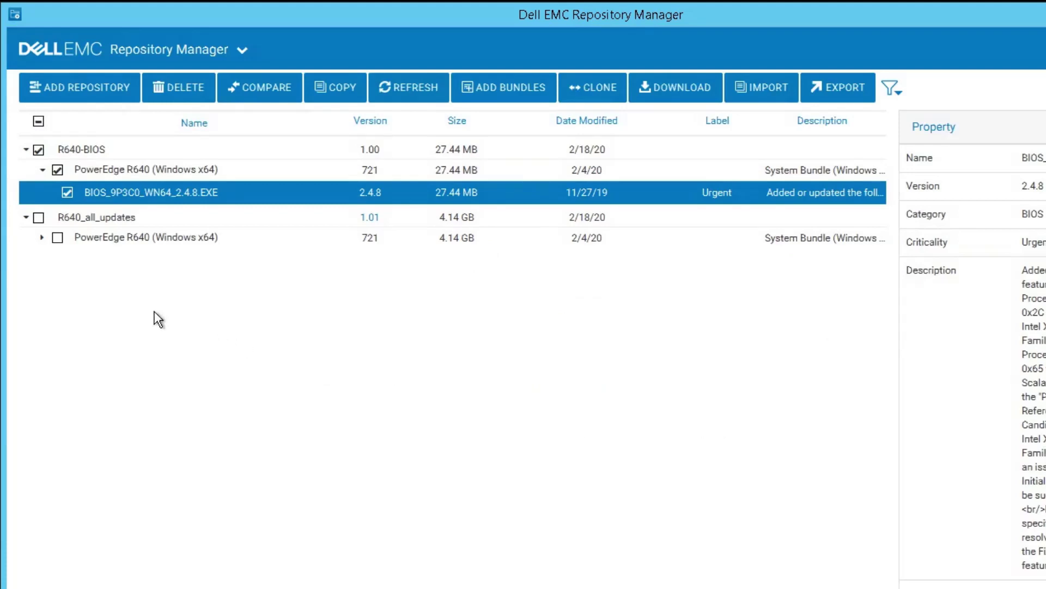
Step: Expand R640-BIOS and mark the BIOS 2.4.8 package for removal
{"action": "left_click", "coordinate": [26, 149]}
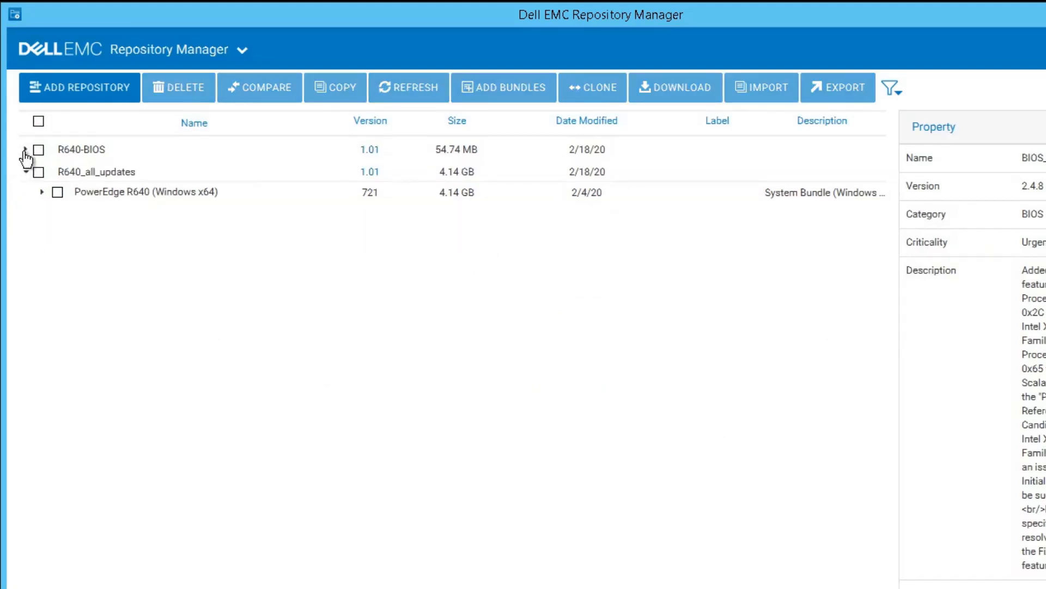
{"action": "left_click", "coordinate": [26, 150]}
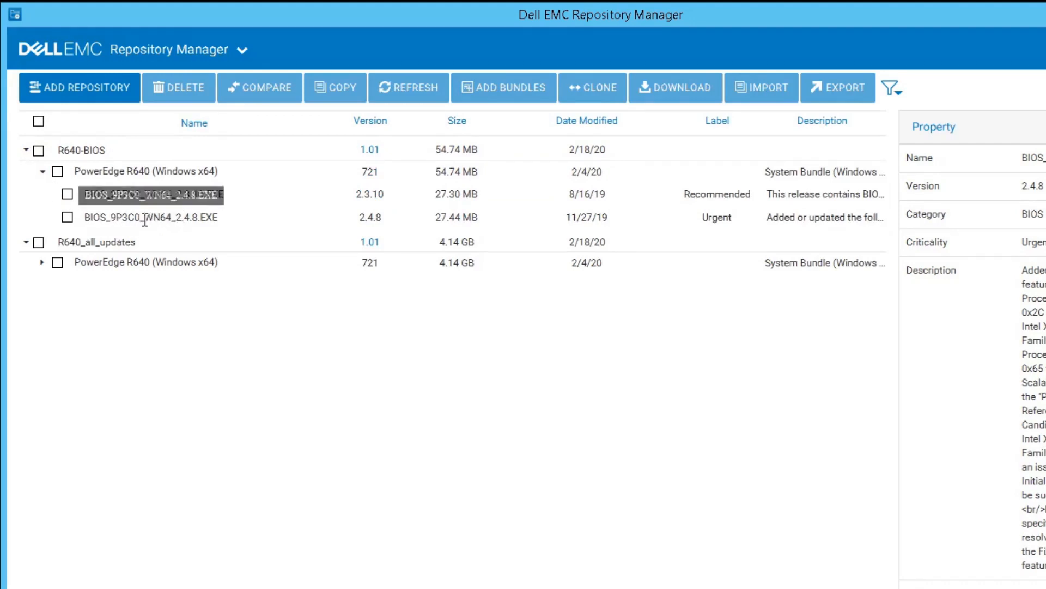
{"action": "left_click", "coordinate": [67, 217]}
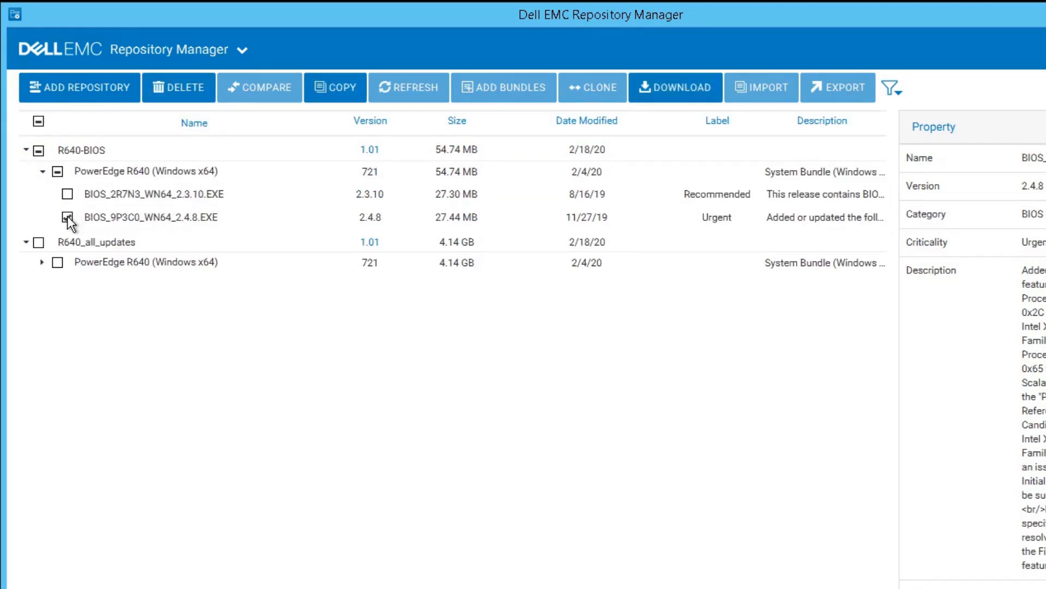
Step: Delete BIOS_9P3C0_WN64_2.4.8.EXE from R640-BIOS and check the R640 bundle now holds only 2.3.10
{"action": "left_click", "coordinate": [68, 216]}
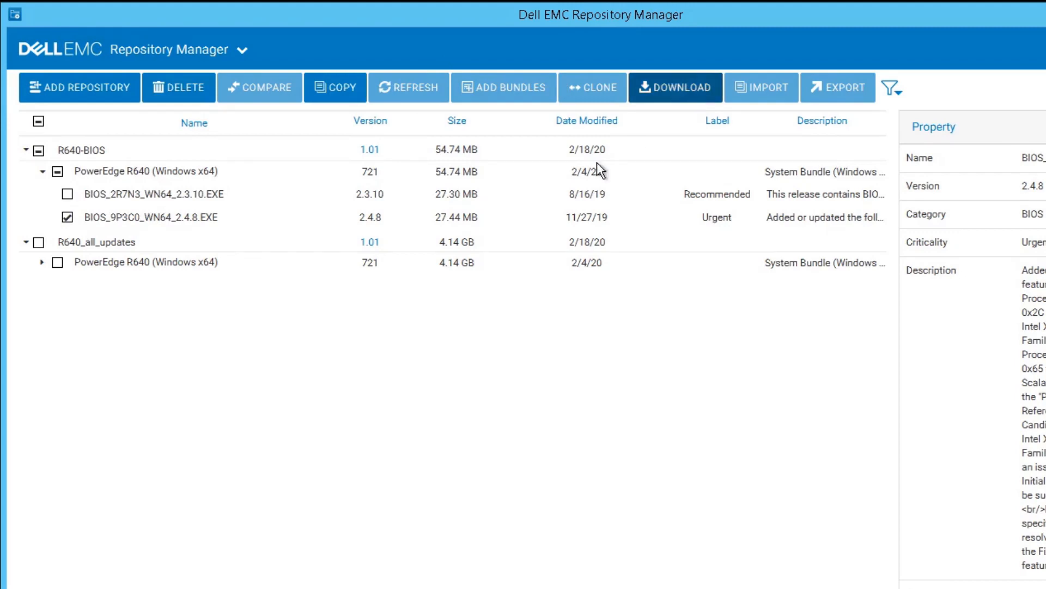
{"action": "left_click", "coordinate": [179, 87]}
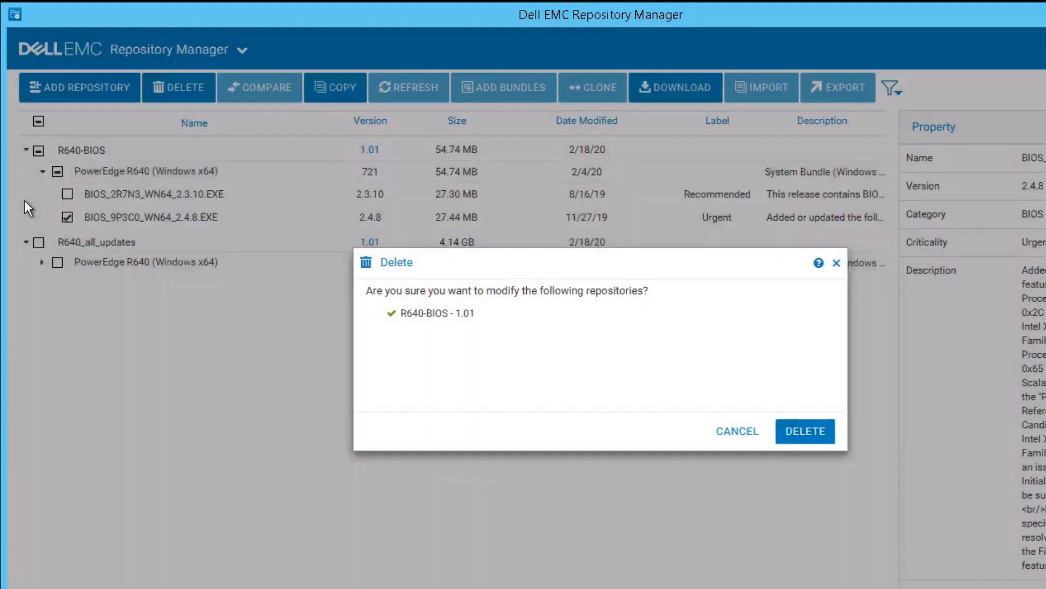
{"action": "left_click", "coordinate": [804, 431]}
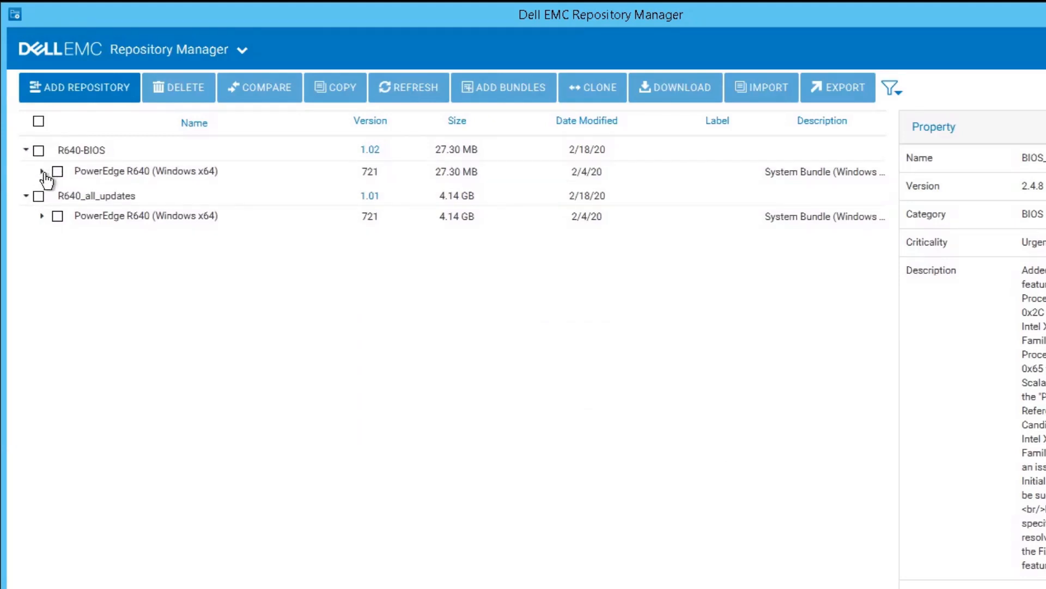
{"action": "left_click", "coordinate": [41, 171]}
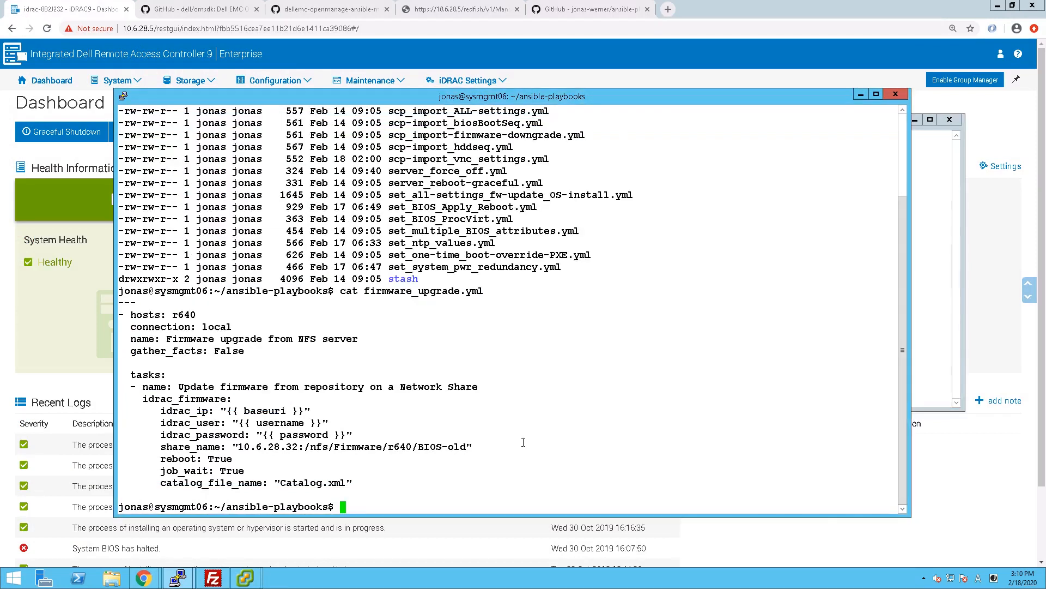
Step: Run ansible-playbook !$ to execute firmware_upgrade.yml against the server
{"action": "type", "text": "ansible-playbook !$"}
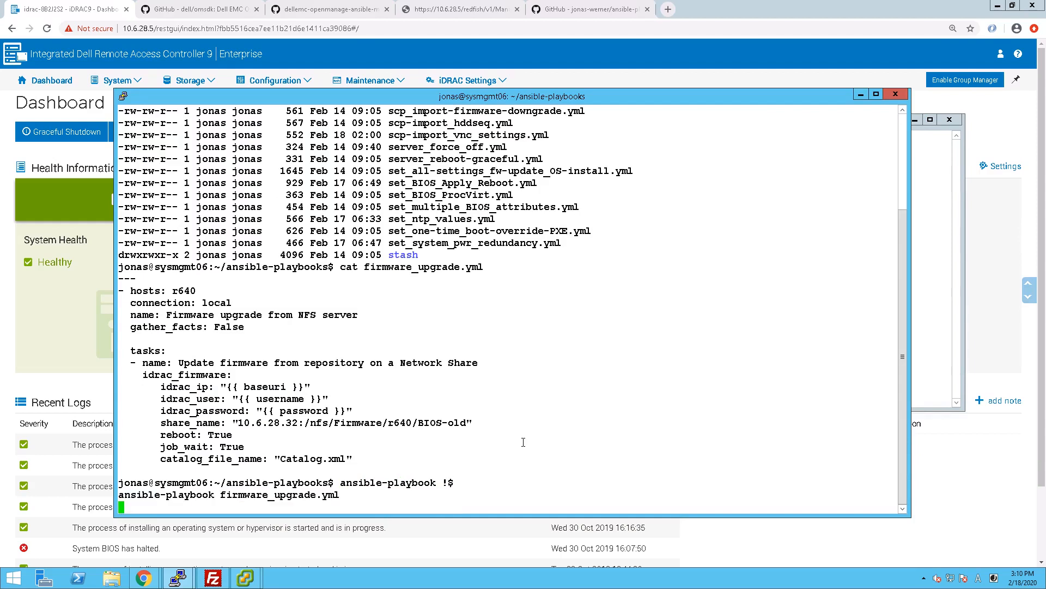
{"action": "key", "text": "Return"}
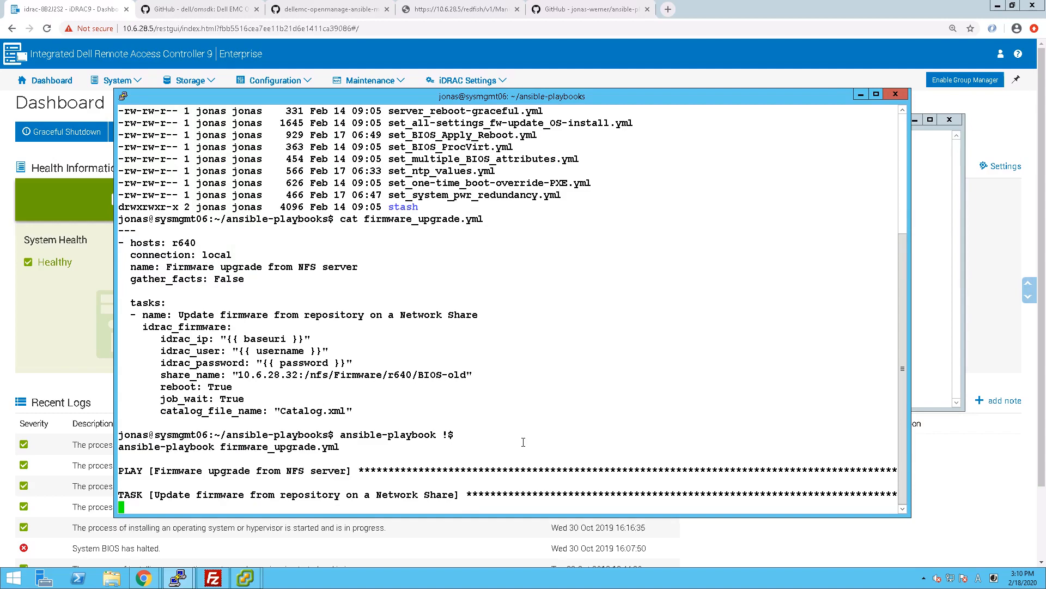
{"action": "mouse_move", "coordinate": [183, 85]}
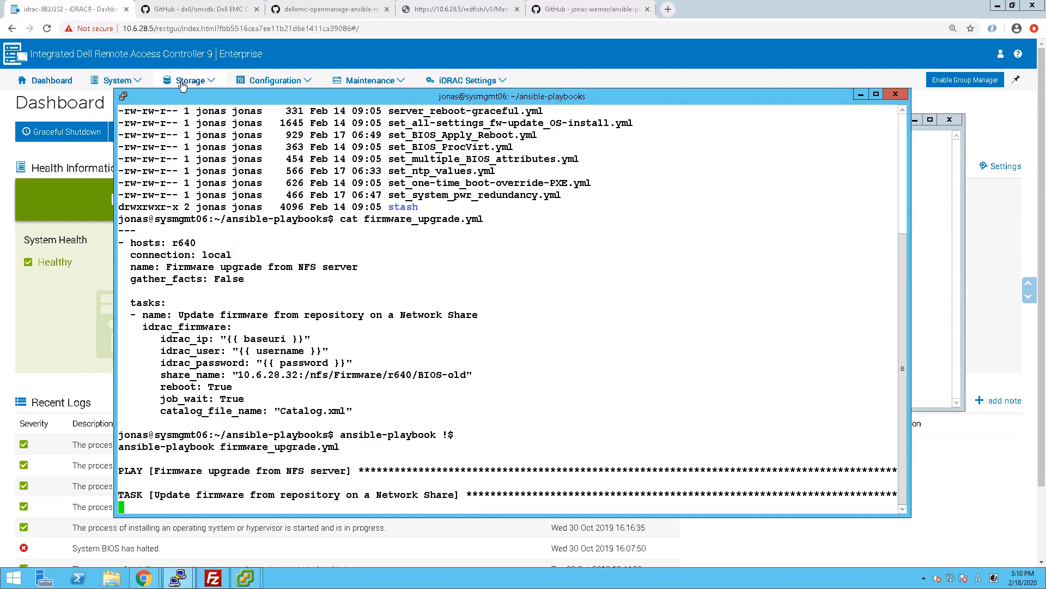
Step: Watch the Job Queue and virtual console until the BIOS update and reboot complete, then return to the dashboard
{"action": "left_click", "coordinate": [371, 81]}
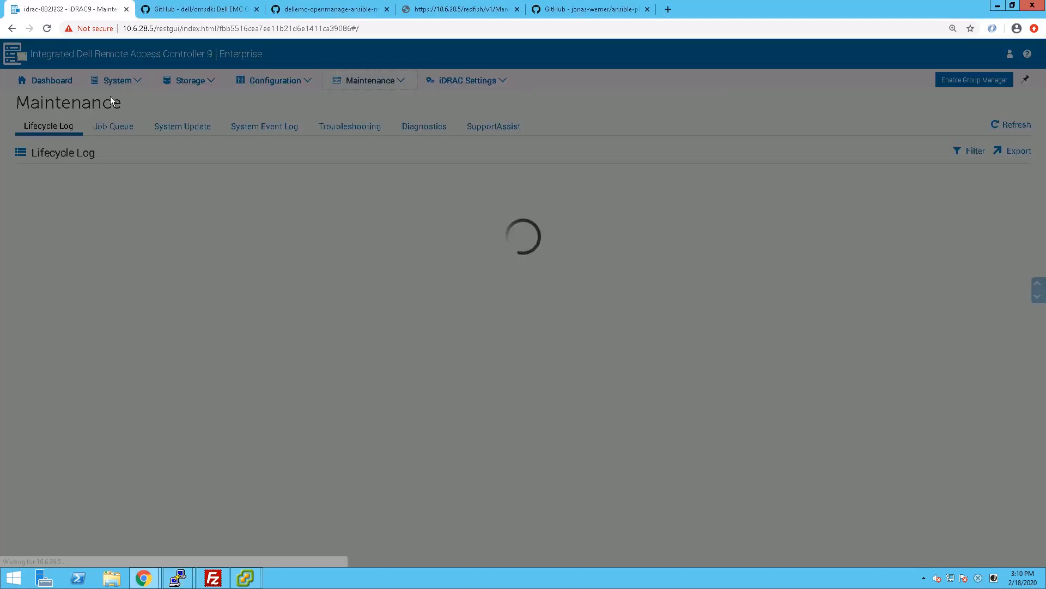
{"action": "left_click", "coordinate": [113, 126]}
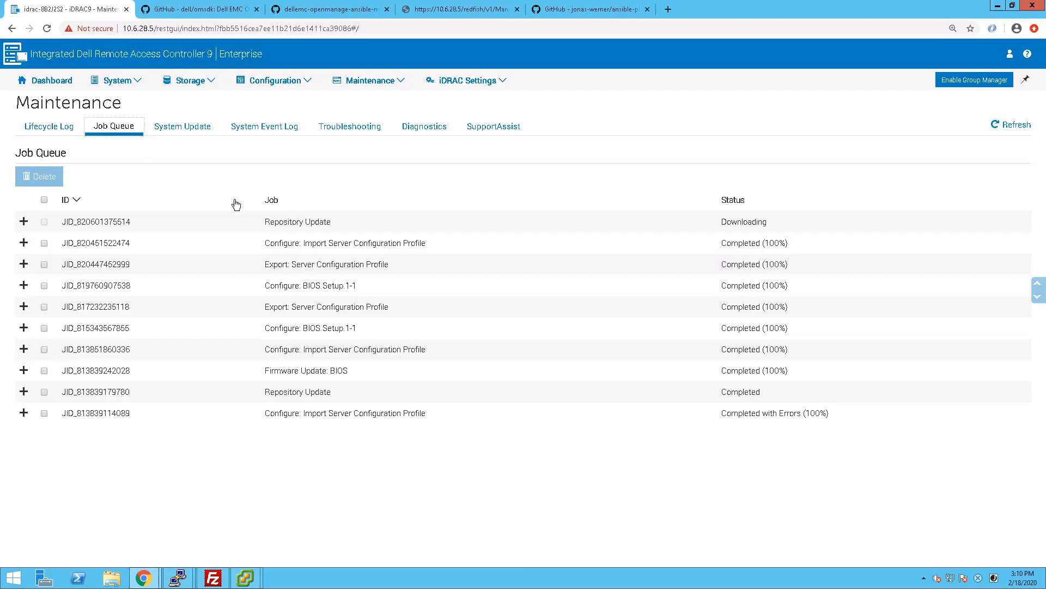
{"action": "mouse_move", "coordinate": [252, 221]}
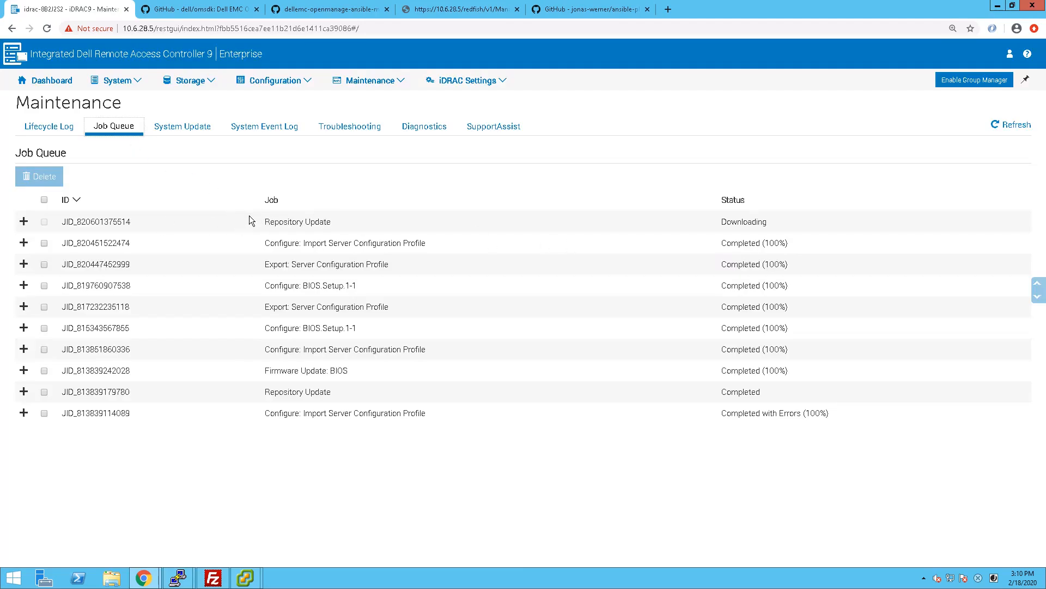
{"action": "mouse_move", "coordinate": [417, 231]}
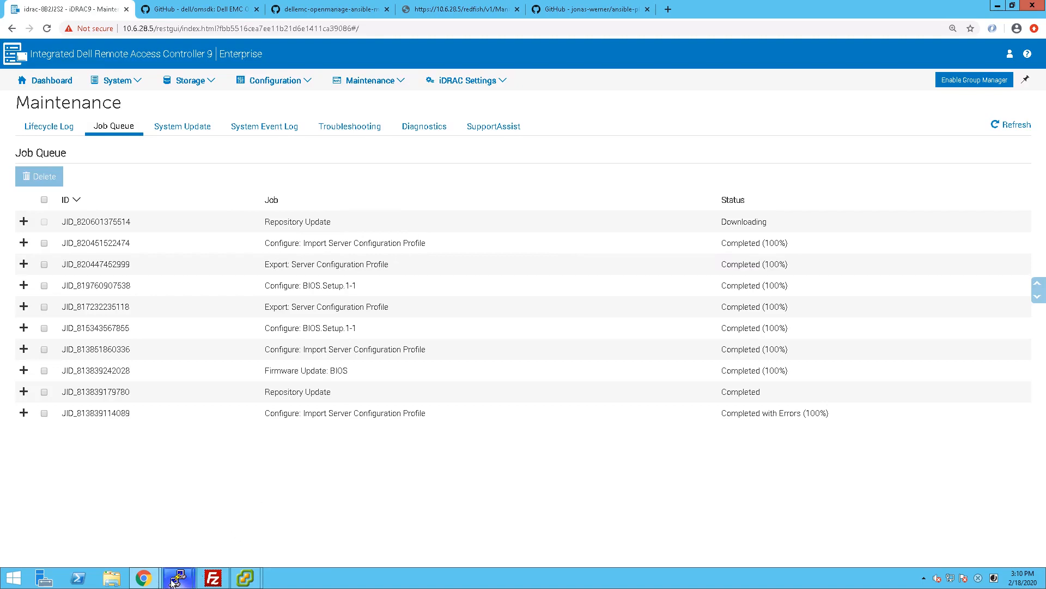
{"action": "left_click", "coordinate": [175, 578]}
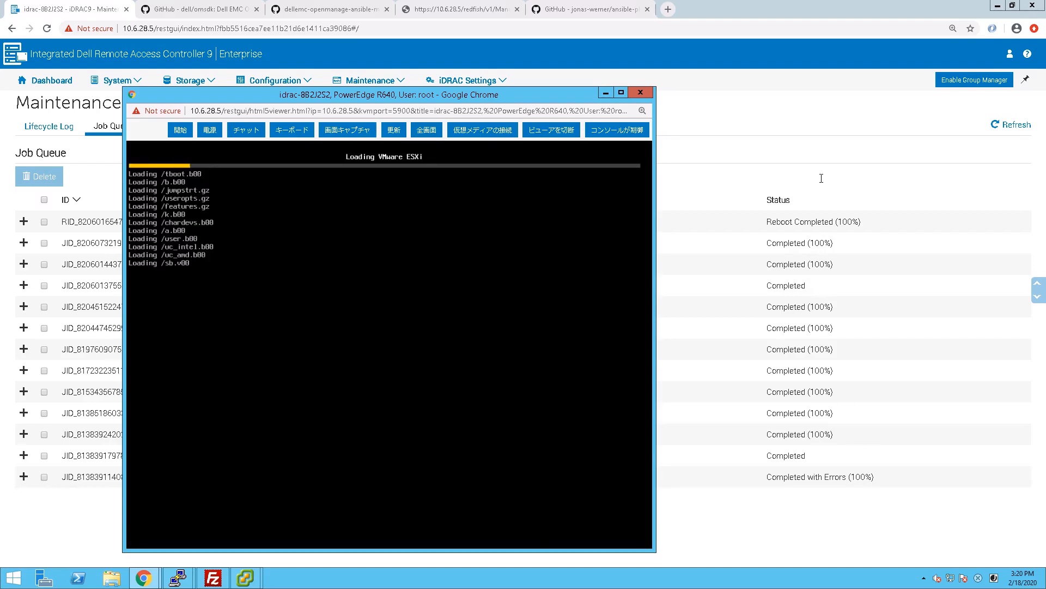
{"action": "left_click", "coordinate": [641, 91]}
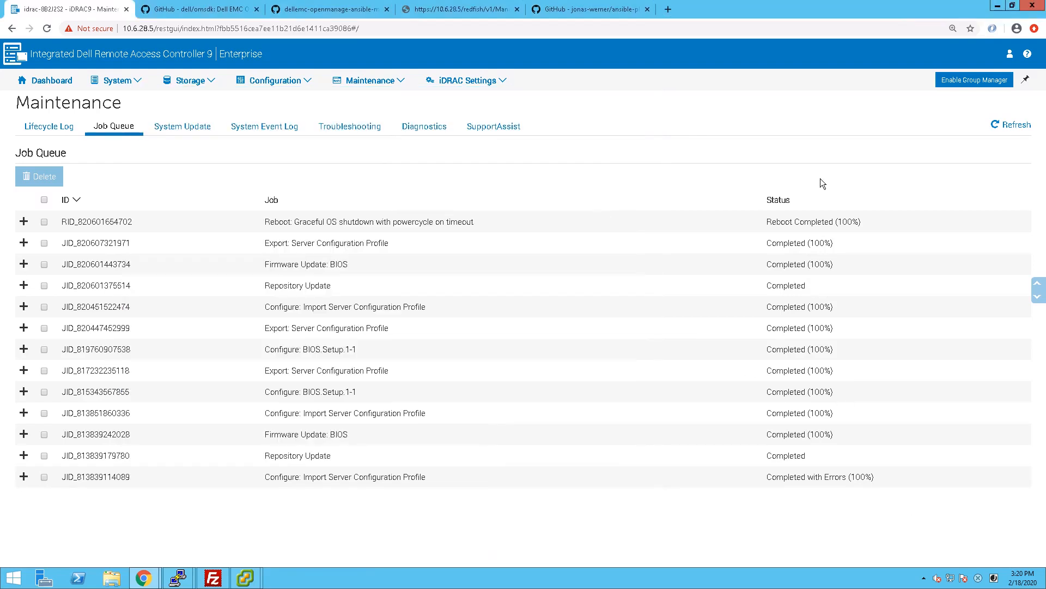
{"action": "mouse_move", "coordinate": [429, 245]}
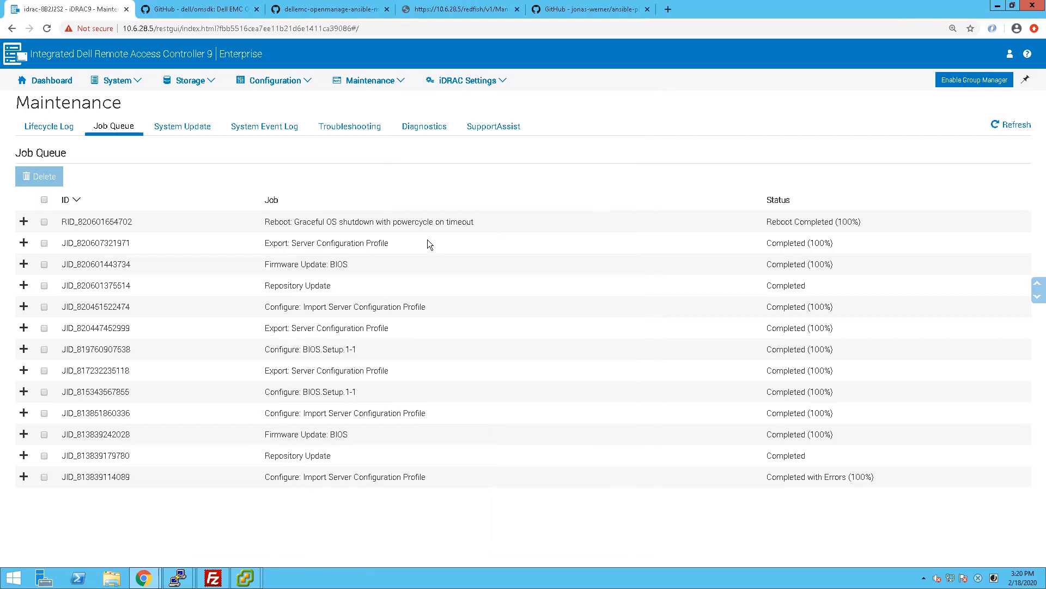
{"action": "left_click", "coordinate": [50, 80]}
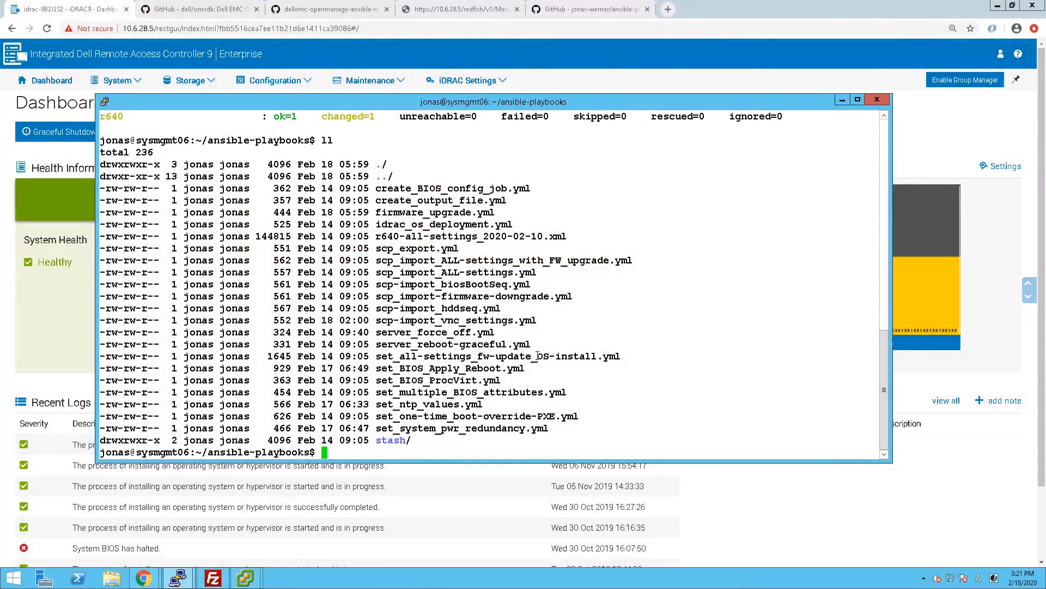
Step: Show scp_import-firmware-downgrade.yml and copy it to scp_fimrware_upgrade-2.4.8.yml
{"action": "double_click", "coordinate": [473, 297]}
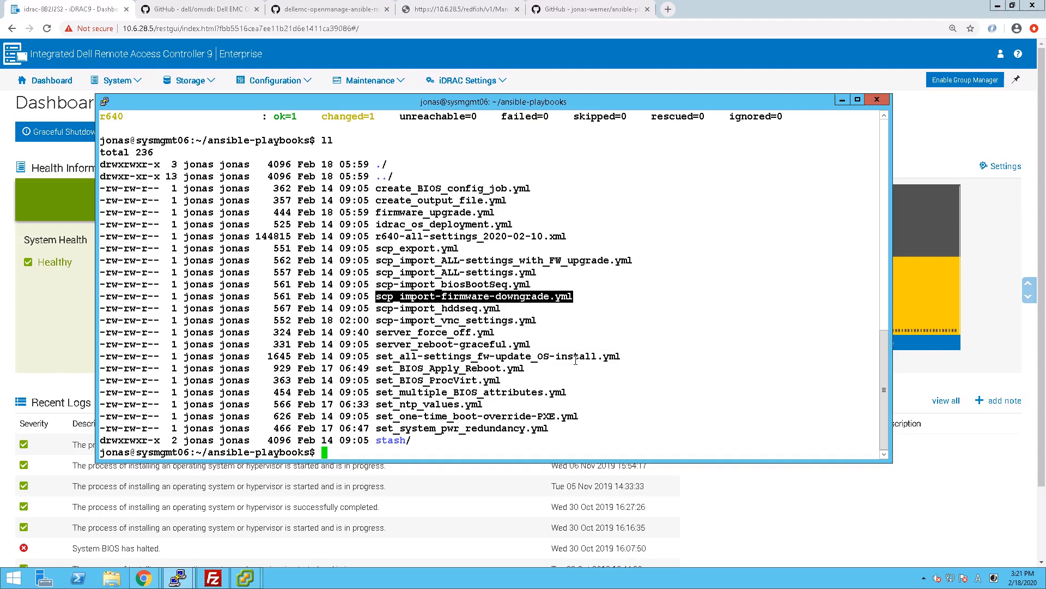
{"action": "type", "text": "cat"}
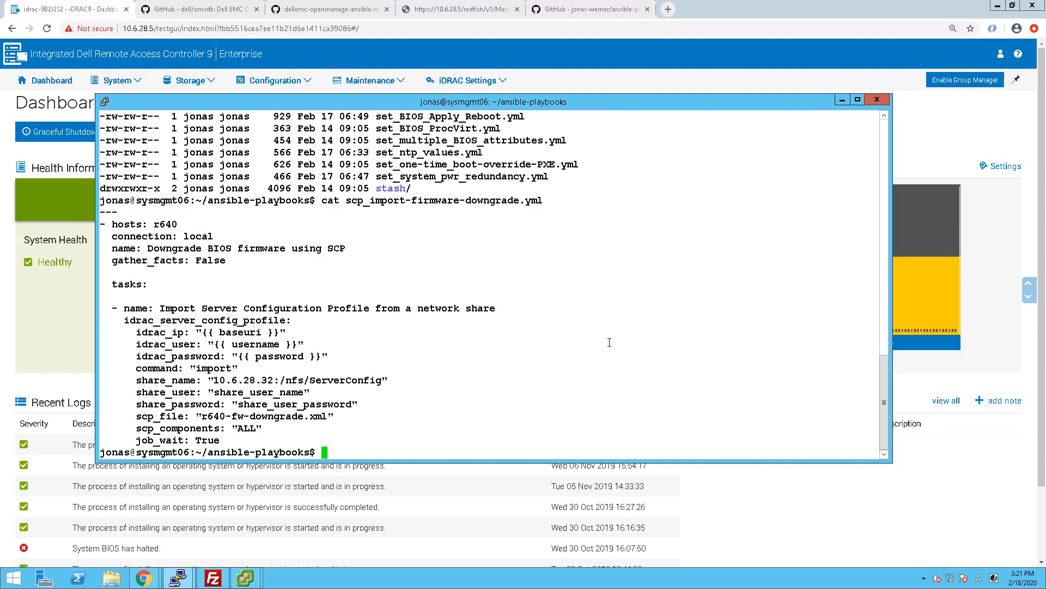
{"action": "type", "text": "cp !$"}
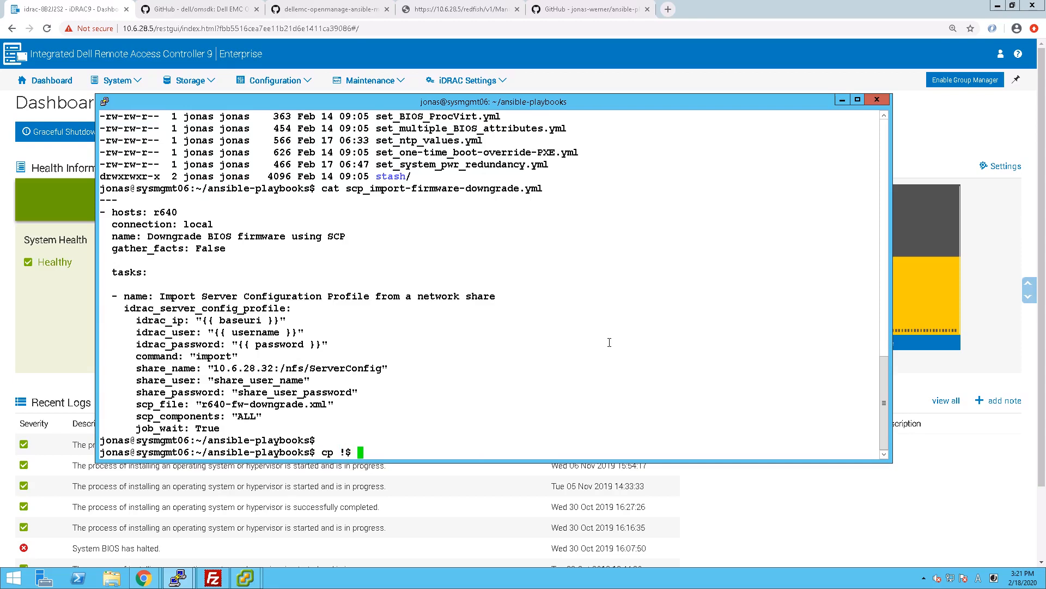
{"action": "type", "text": "scp_fimrware"}
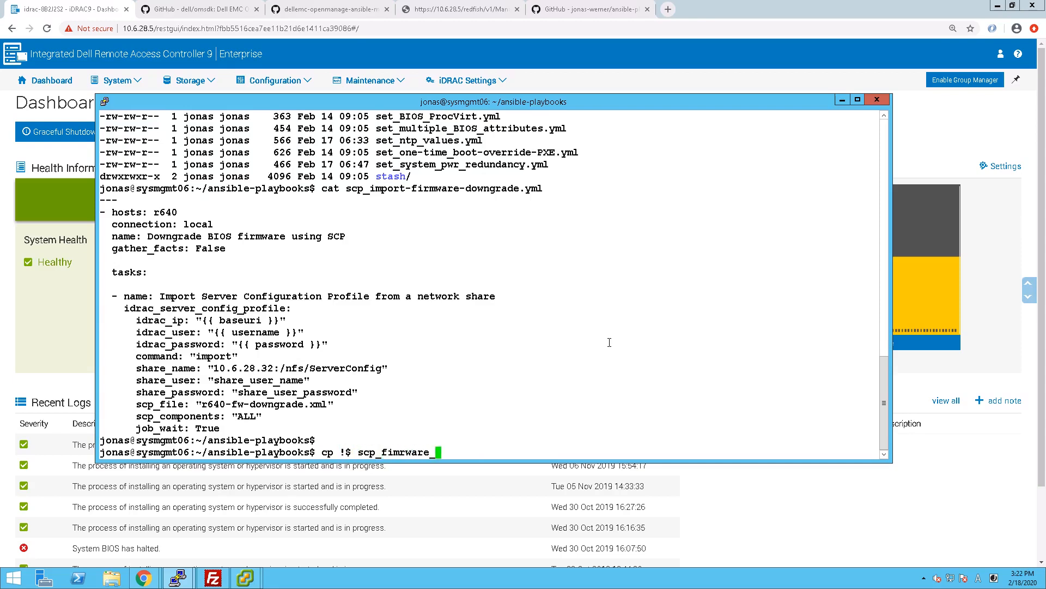
{"action": "type", "text": "_upgrade-2.4.8.yml"}
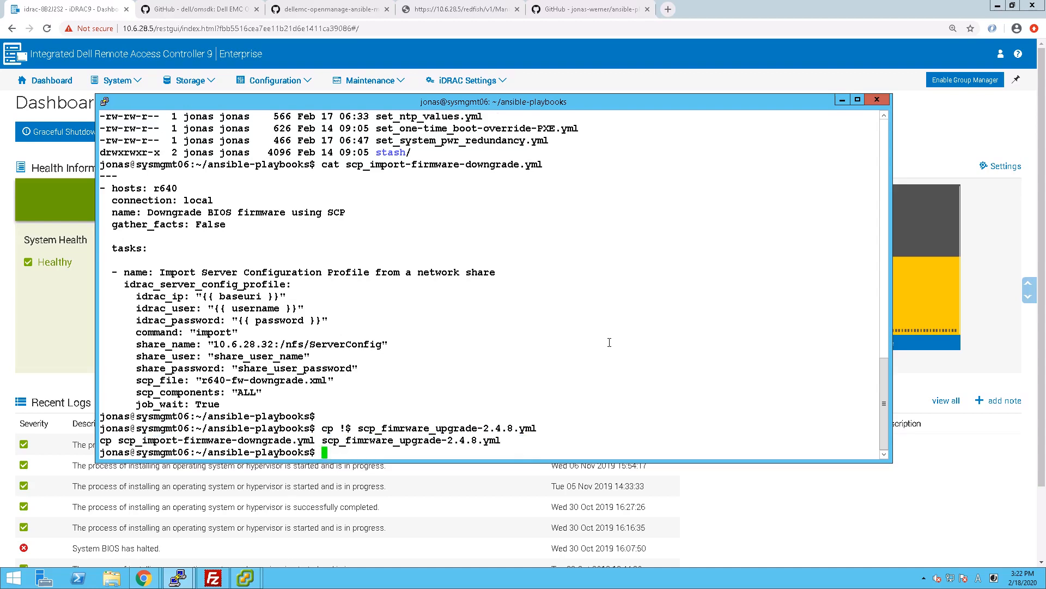
Step: Edit scp_fimrware_upgrade-2.4.8.yml in vi, renaming its play to Upgrade
{"action": "type", "text": "vi scp_fimrware_upgrade-2.4.8.yml"}
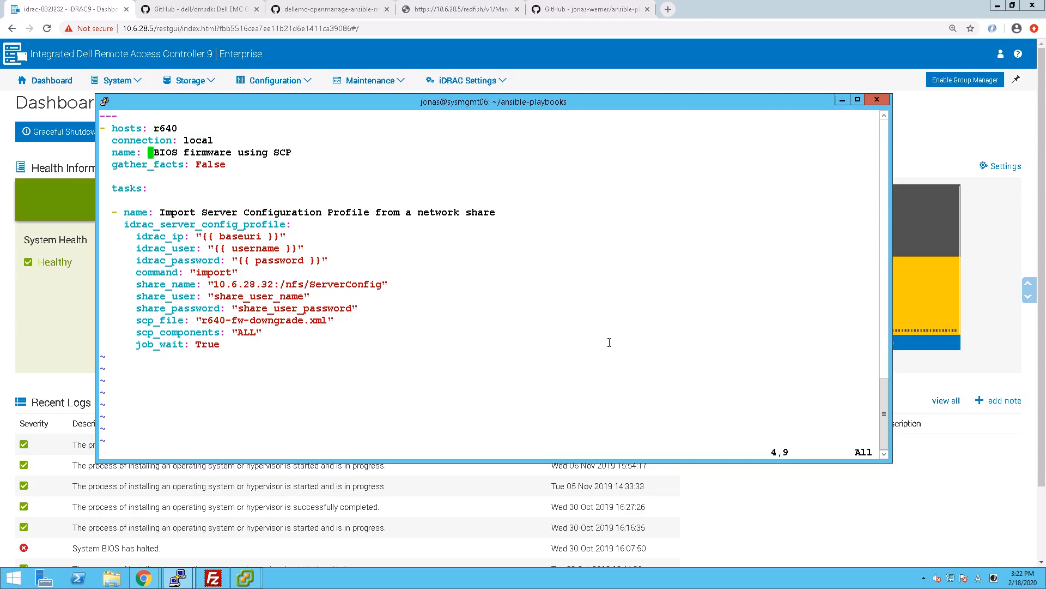
{"action": "type", "text": "Upgrade"}
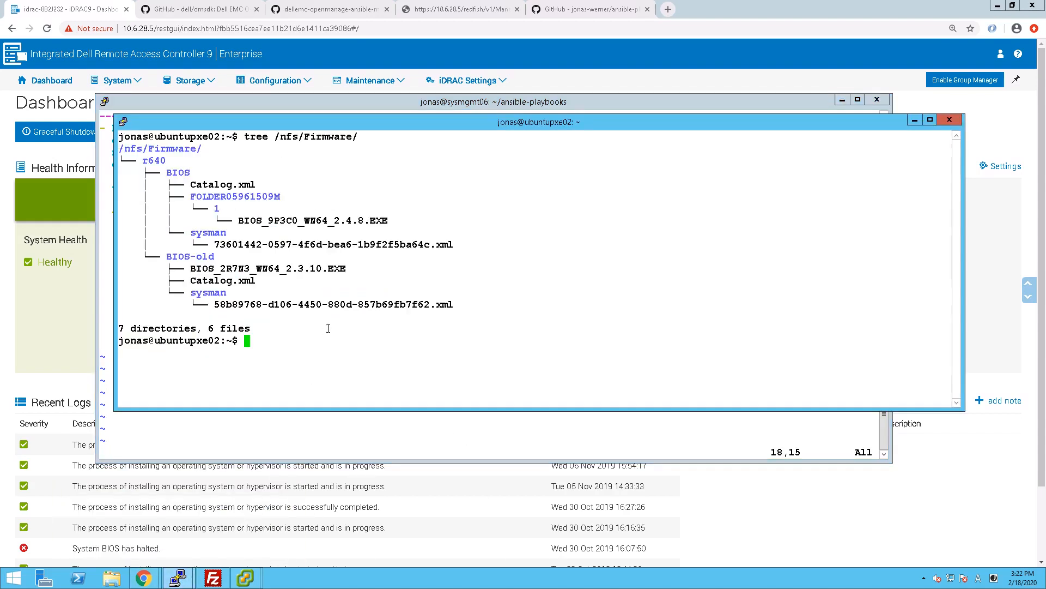
Step: Inspect r640-fw-upgrade.xml in /nfs/ServerConfig and write out the upgrade playbook with :wq
{"action": "type", "text": "cd /n"}
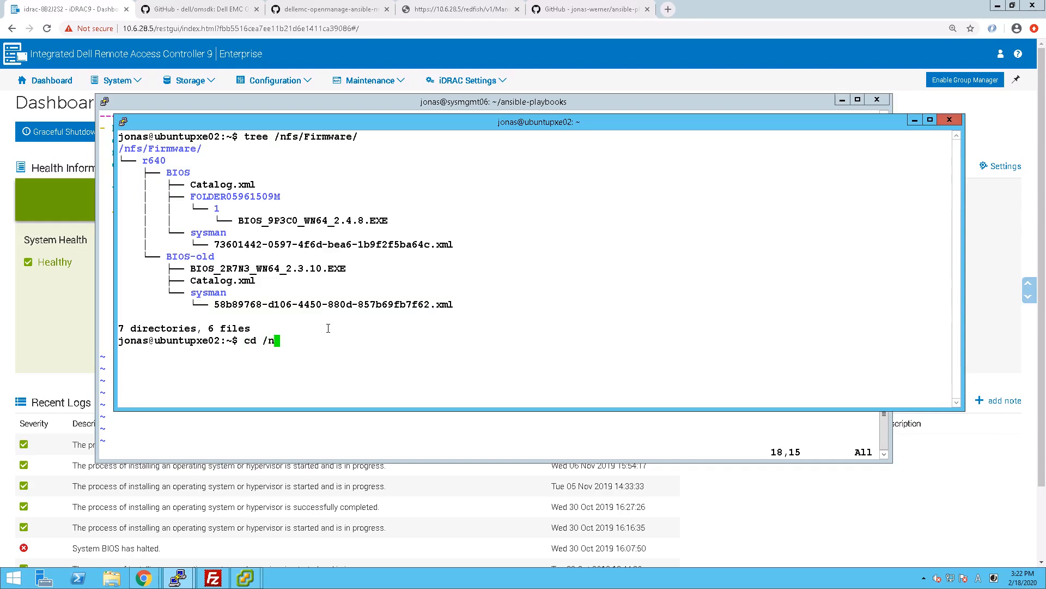
{"action": "type", "text": "fs/ServerConfig/"}
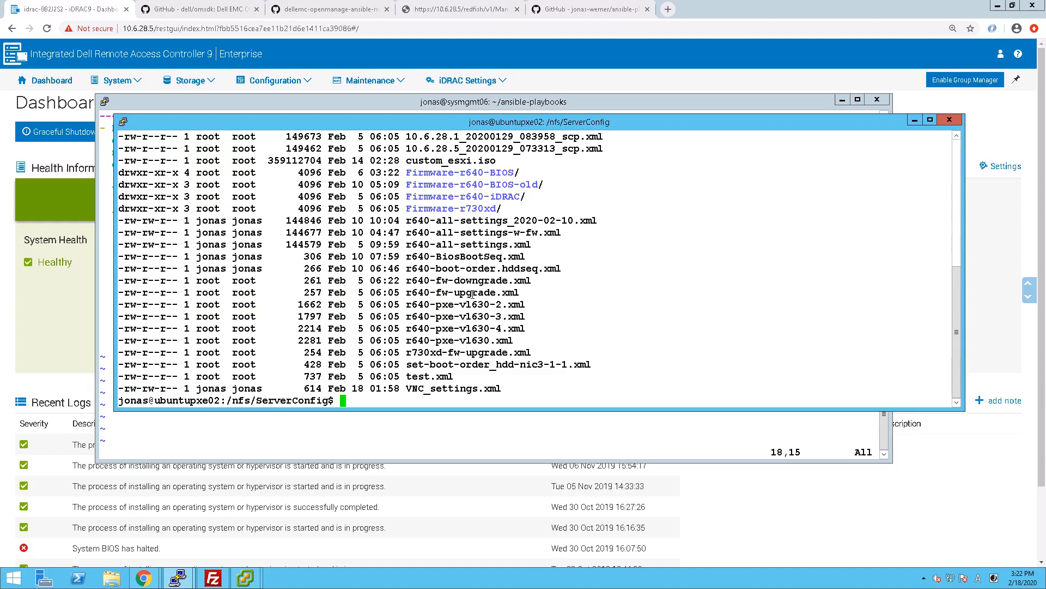
{"action": "type", "text": "cat r640-fw-upgrade.xml"}
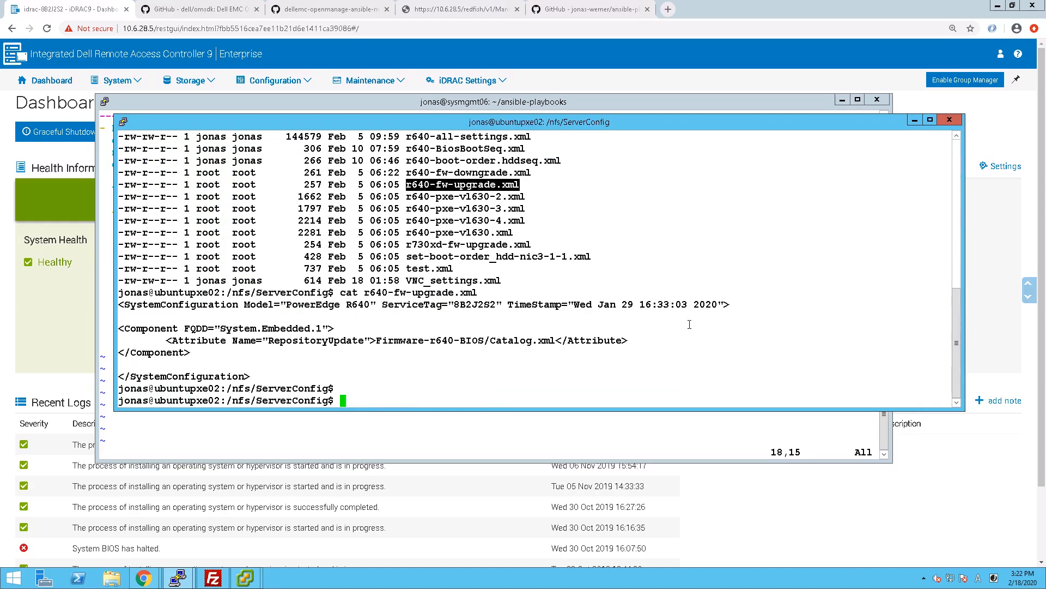
{"action": "mouse_move", "coordinate": [549, 329]}
{"action": "type", "text": ":"}
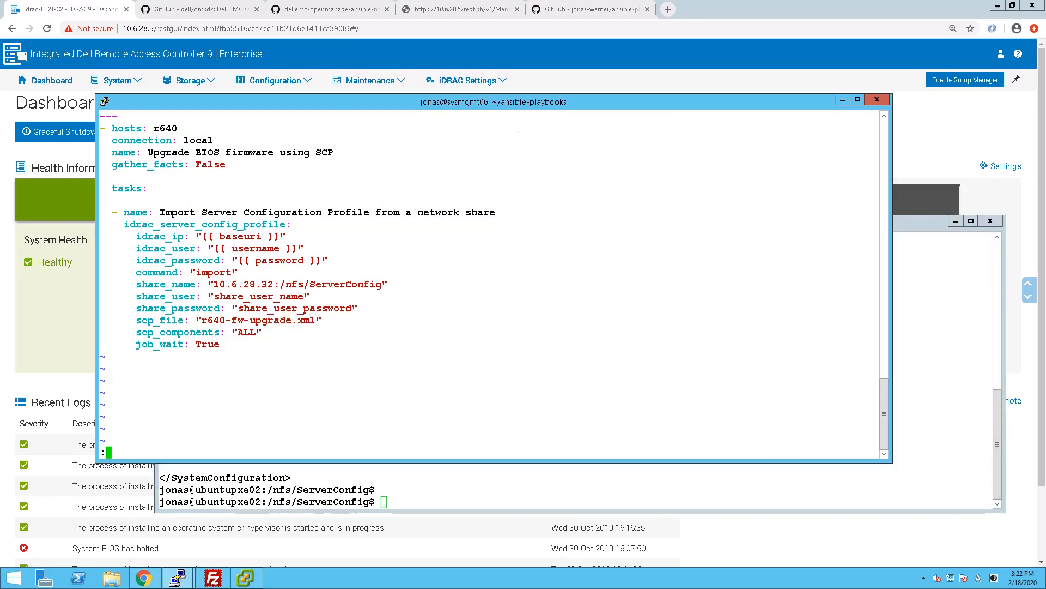
{"action": "type", "text": "wq"}
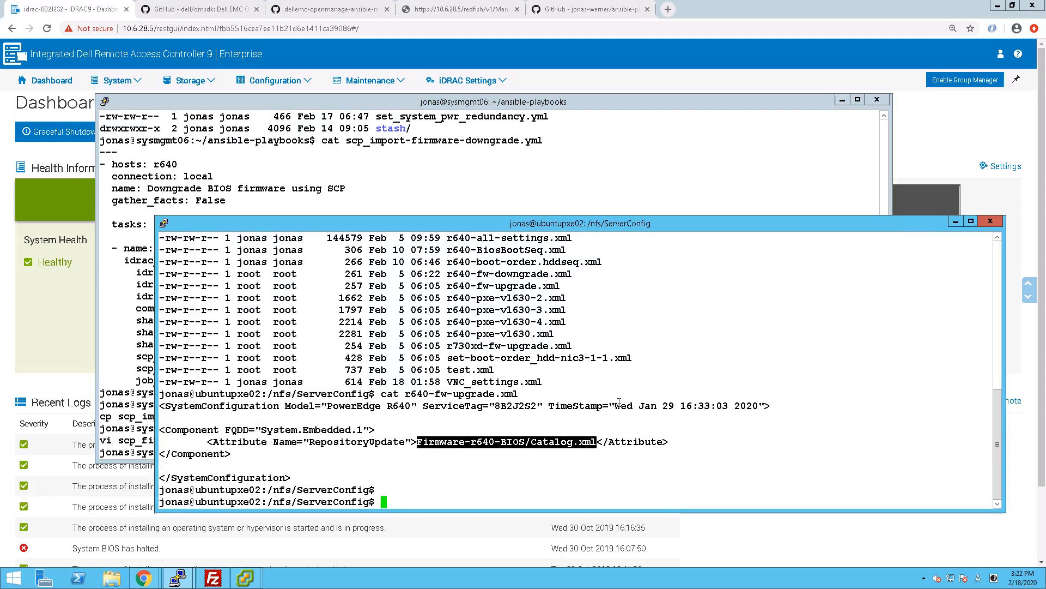
Step: List the Firmware-r640-BIOS repository tree and view r640-all-settings-w-fw.xml, quitting without changes
{"action": "type", "text": "tree"}
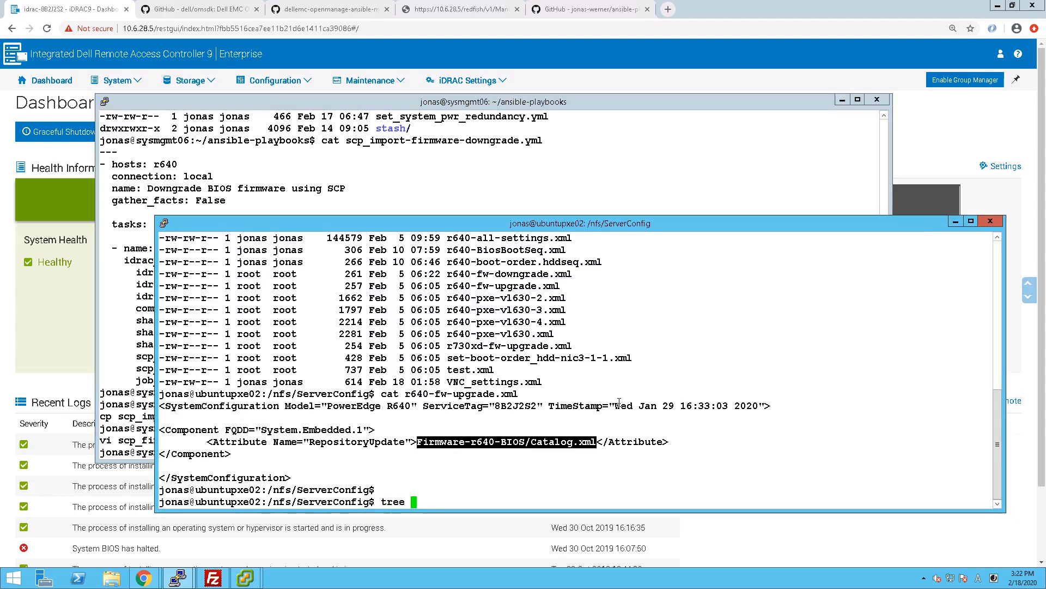
{"action": "type", "text": "Firmware-r"}
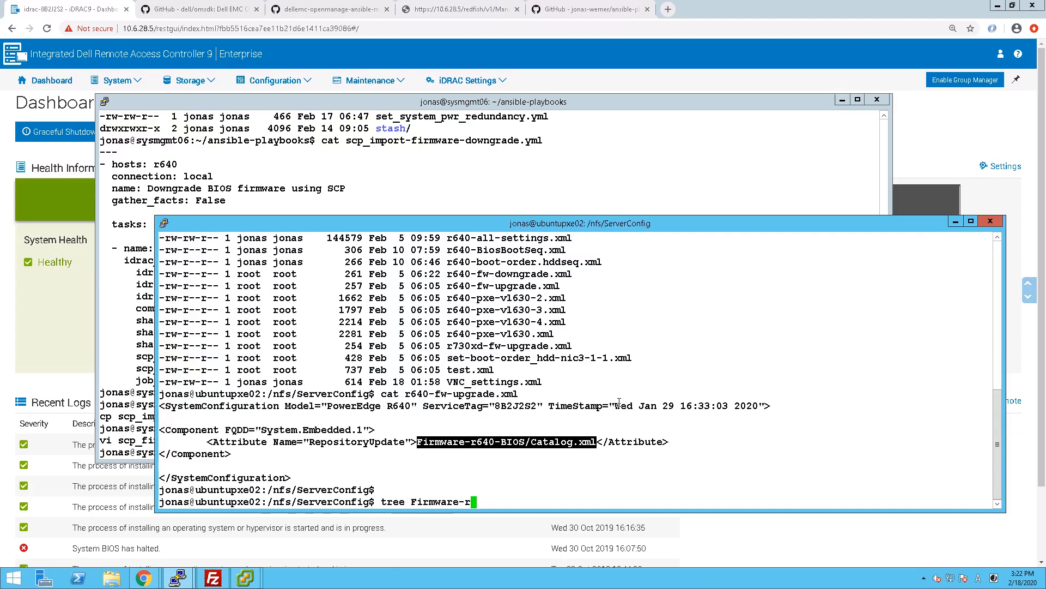
{"action": "type", "text": "640-"}
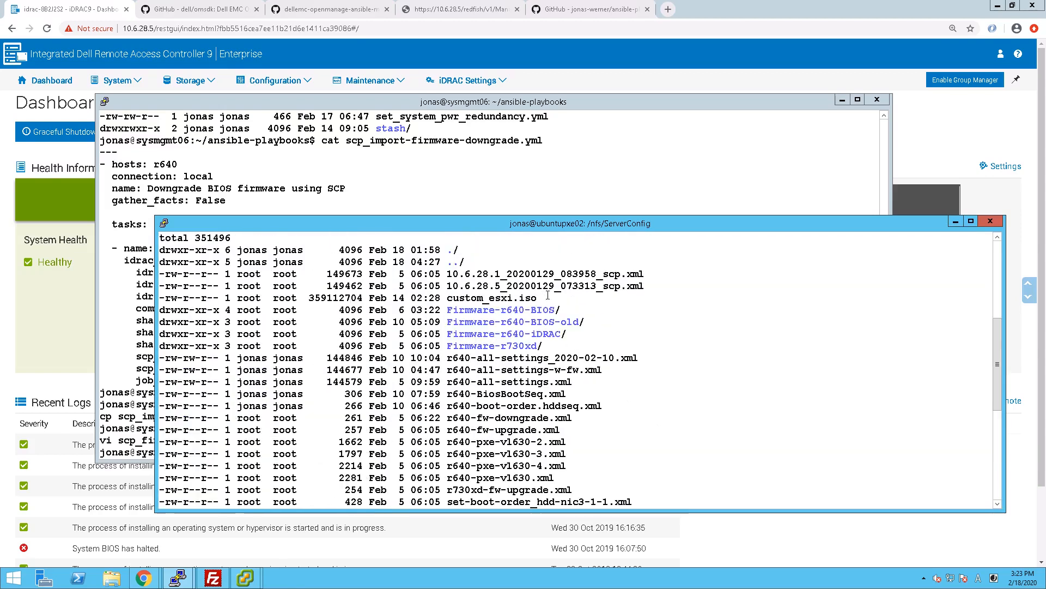
{"action": "double_click", "coordinate": [532, 370]}
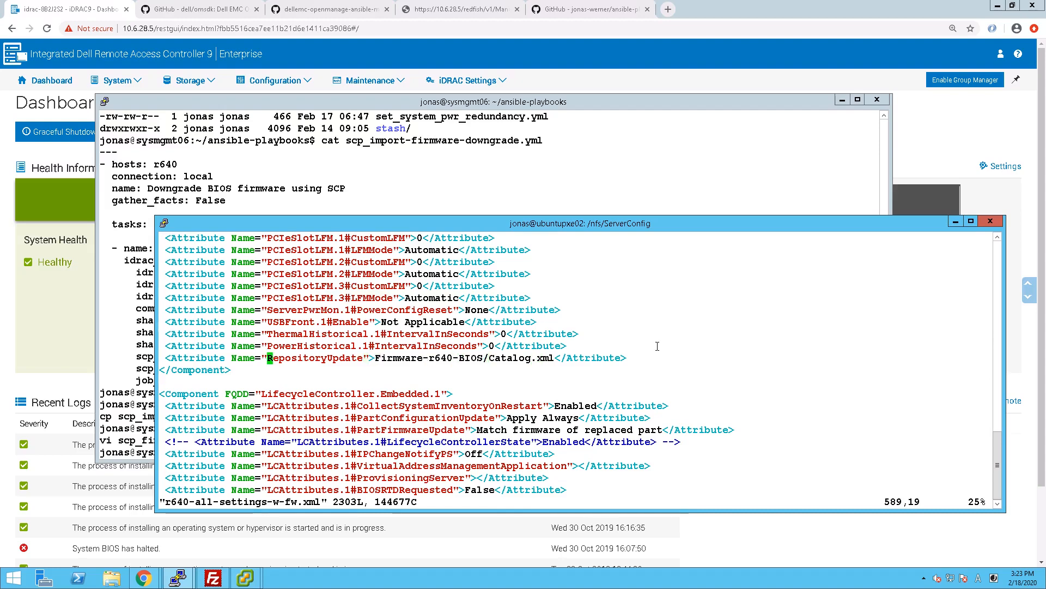
{"action": "type", "text": ":q"}
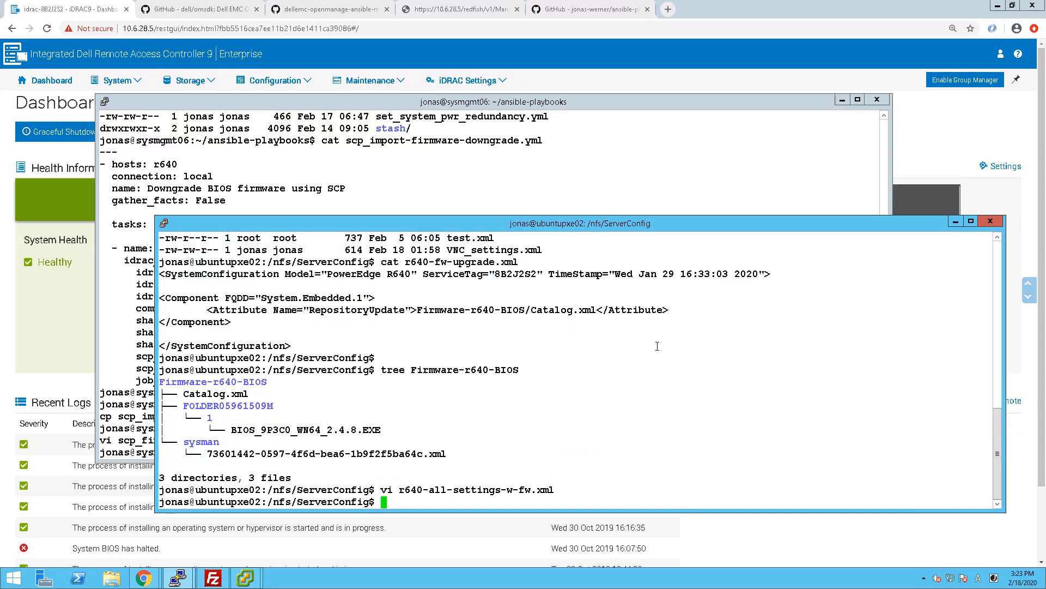
{"action": "key", "text": "Return"}
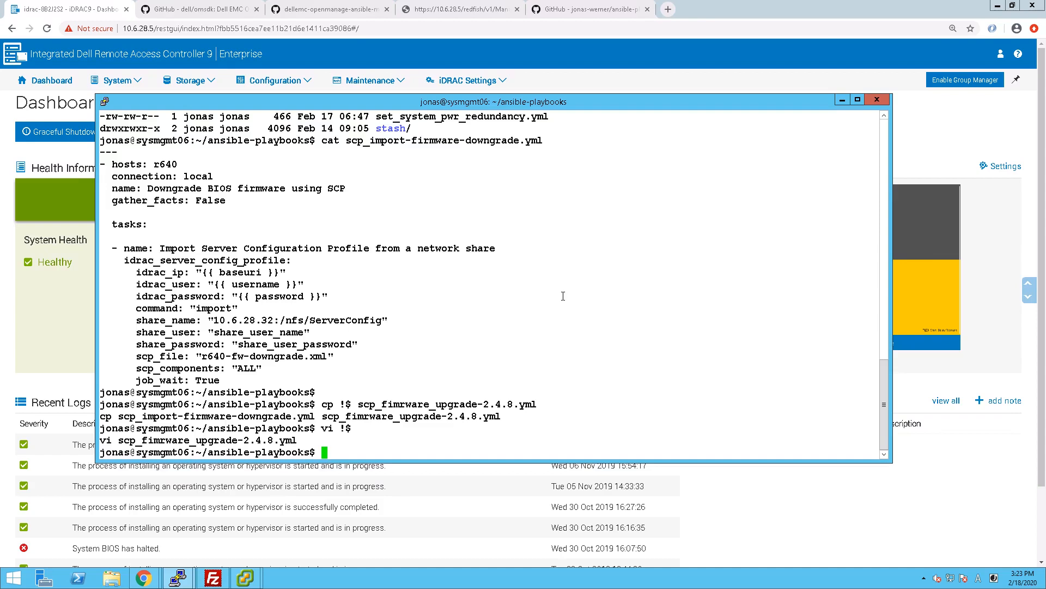
Step: Launch ansible-playbook scp_fimrware_upgrade-2.4.8.yml against the R640
{"action": "type", "text": "ansible-playbook !$"}
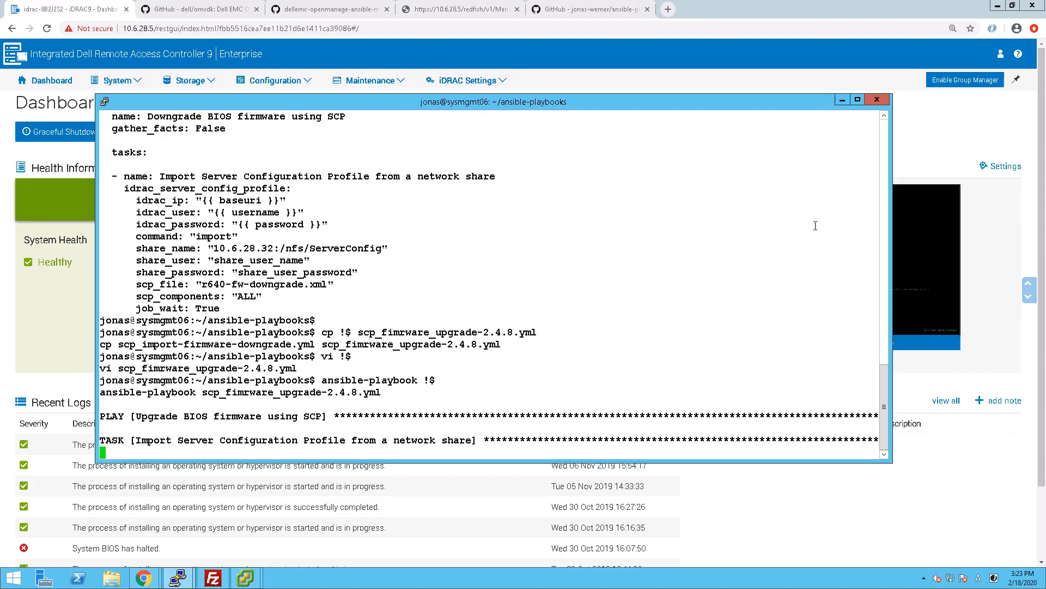
Step: Show the iDRAC9 Maintenance Job Queue and mark the new Repository Update job
{"action": "left_click", "coordinate": [877, 98]}
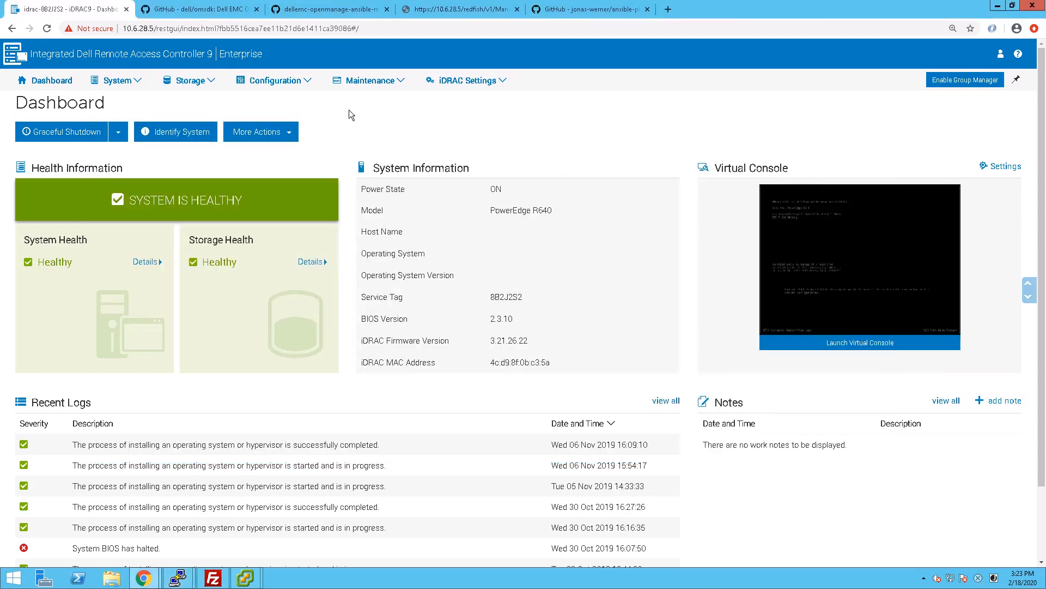
{"action": "left_click", "coordinate": [373, 81]}
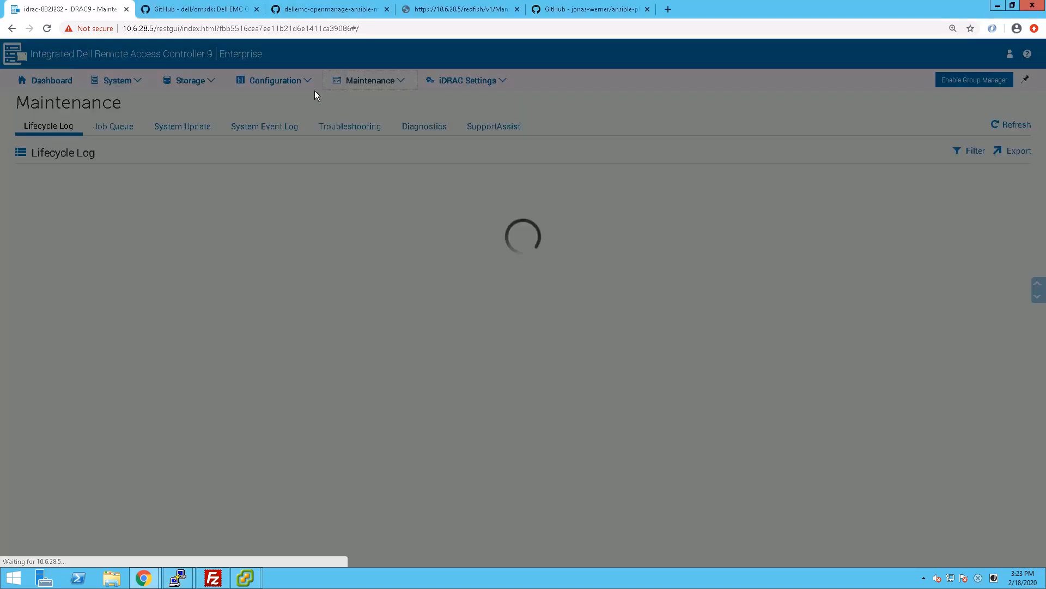
{"action": "left_click", "coordinate": [112, 126]}
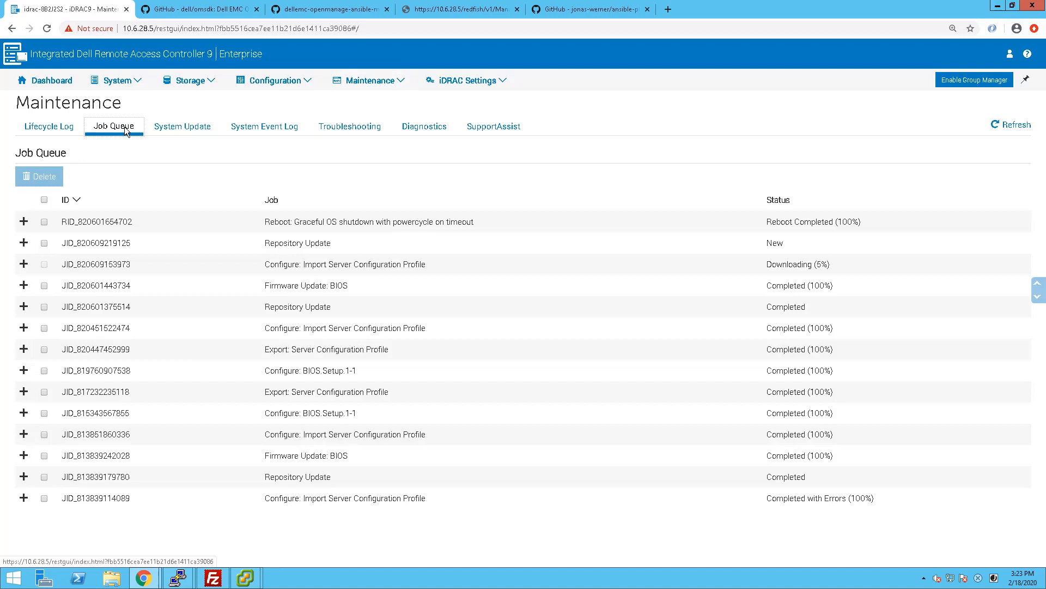
{"action": "mouse_move", "coordinate": [233, 239]}
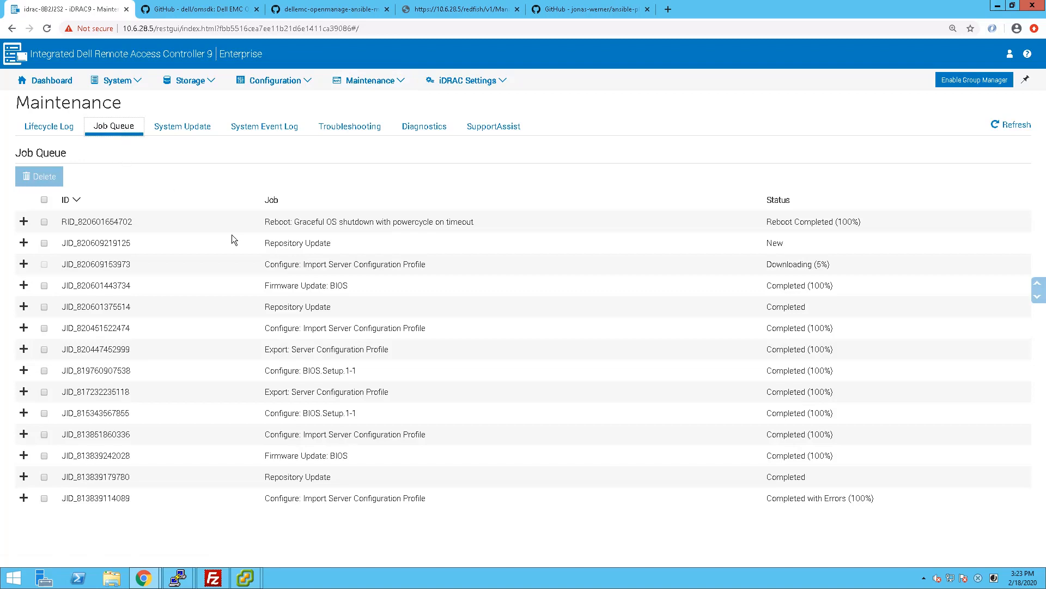
{"action": "double_click", "coordinate": [296, 242]}
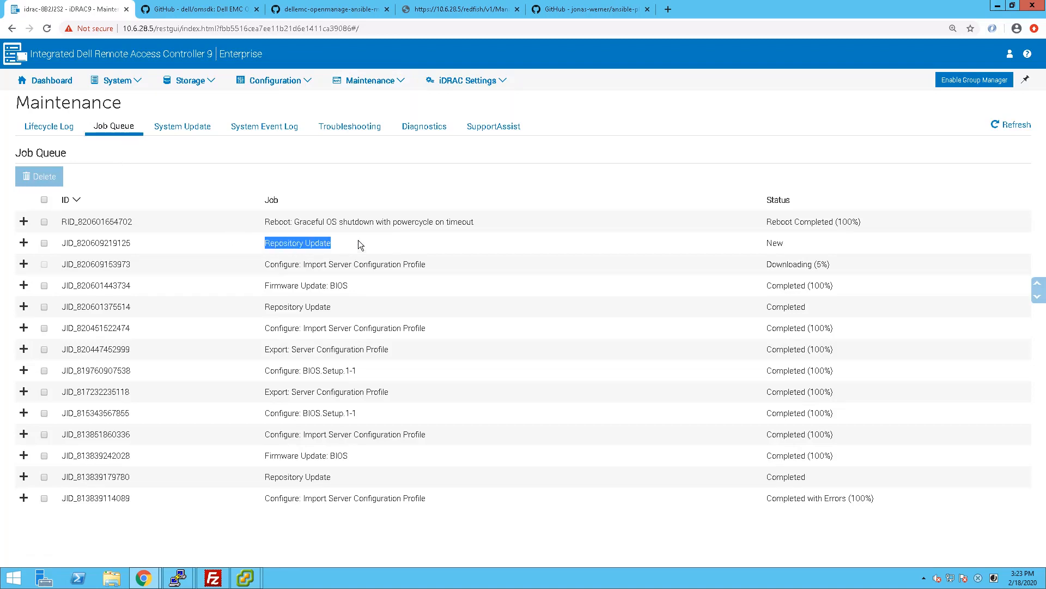